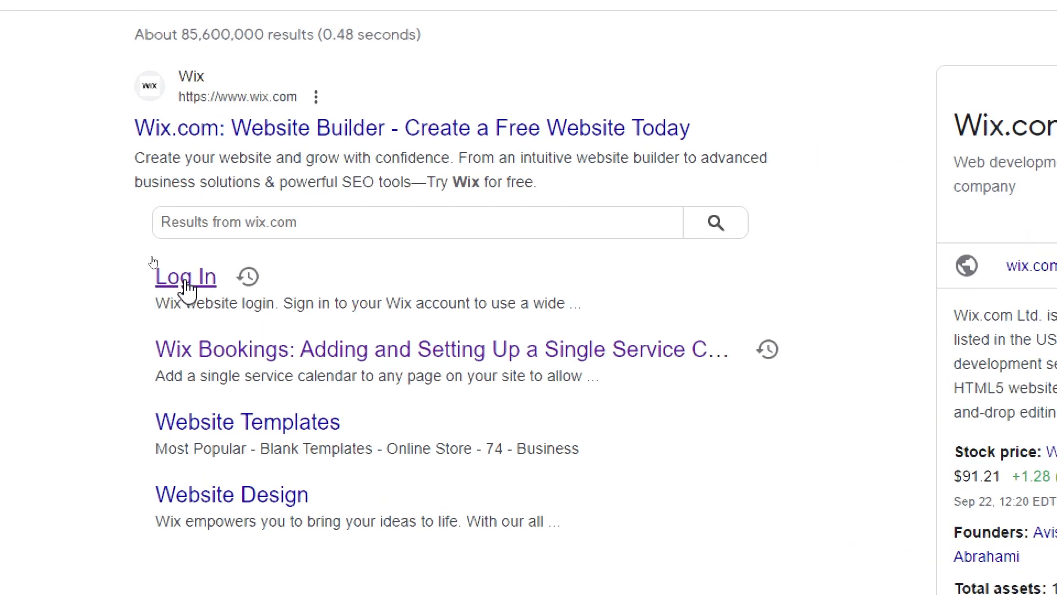
Step: Sign in to Wix with the Google account, landing on the My Sites dashboard
{"action": "left_click", "coordinate": [185, 278]}
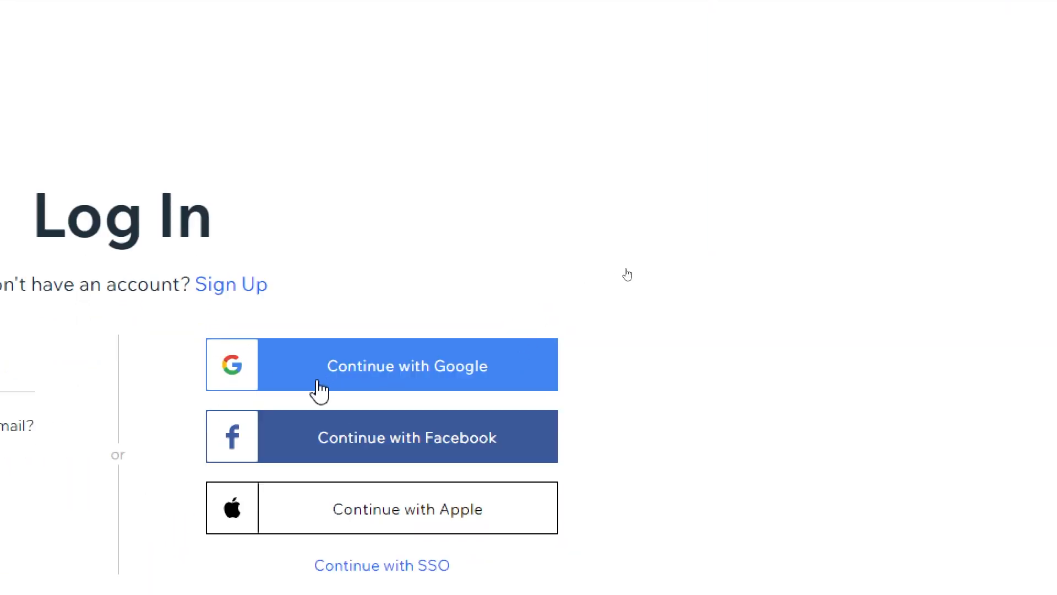
{"action": "left_click", "coordinate": [381, 365]}
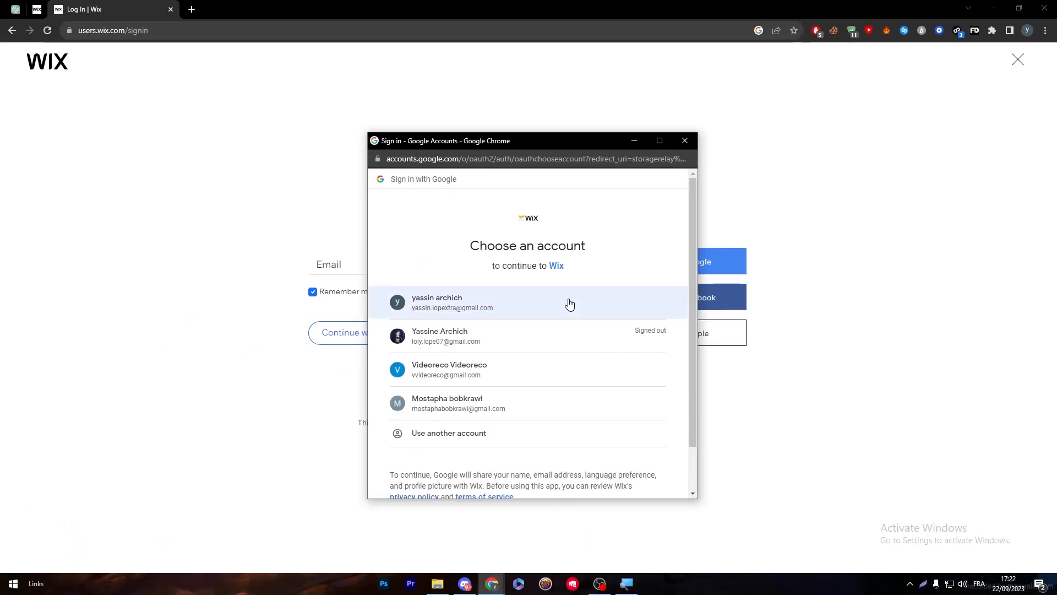
{"action": "left_click", "coordinate": [528, 302]}
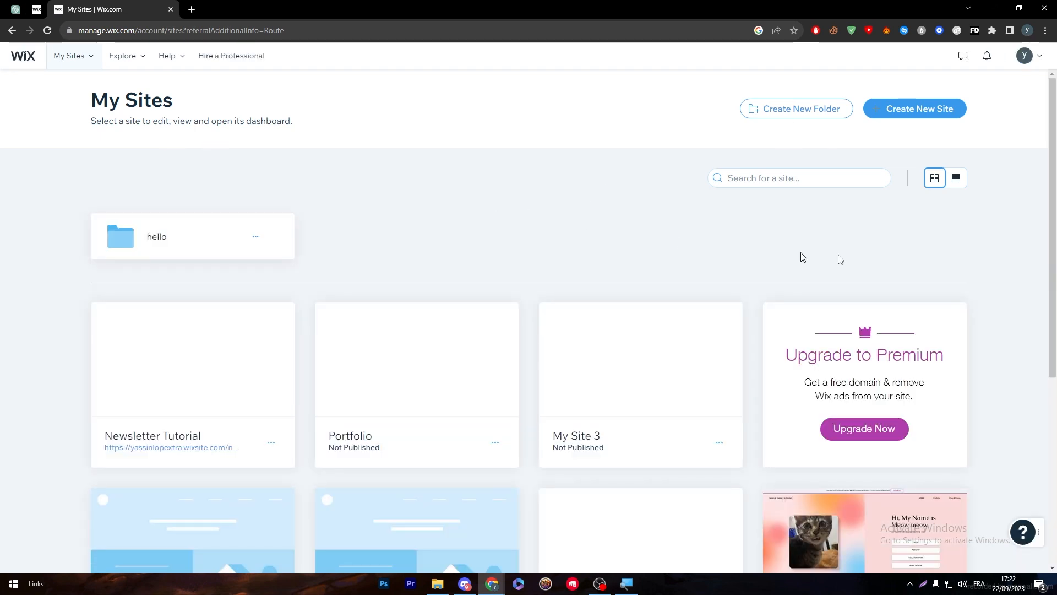
{"action": "scroll", "scroll_direction": "down", "scroll_amount": 3}
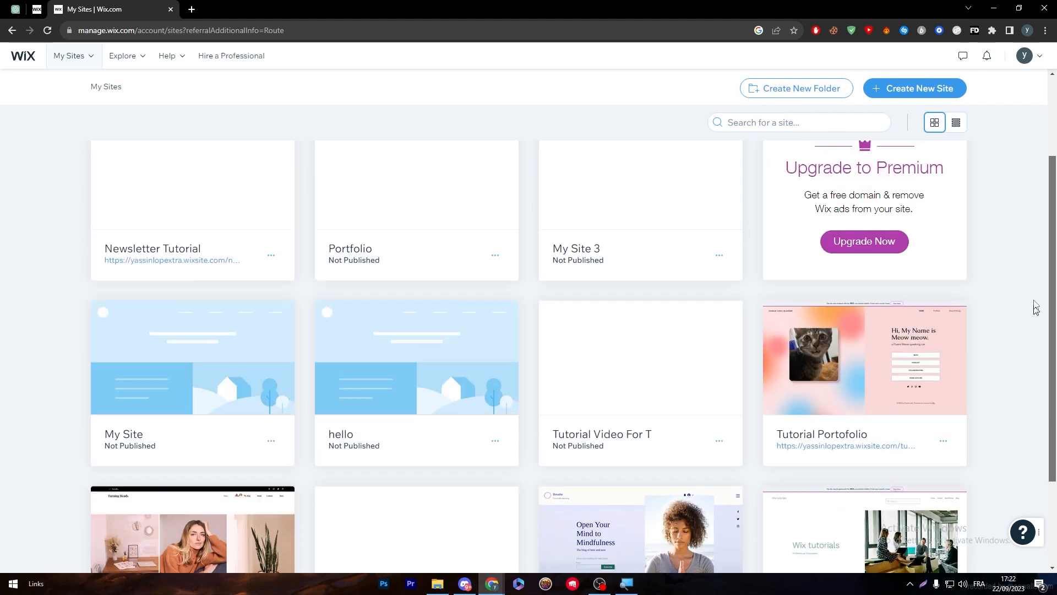
{"action": "scroll", "scroll_direction": "down", "scroll_amount": 3}
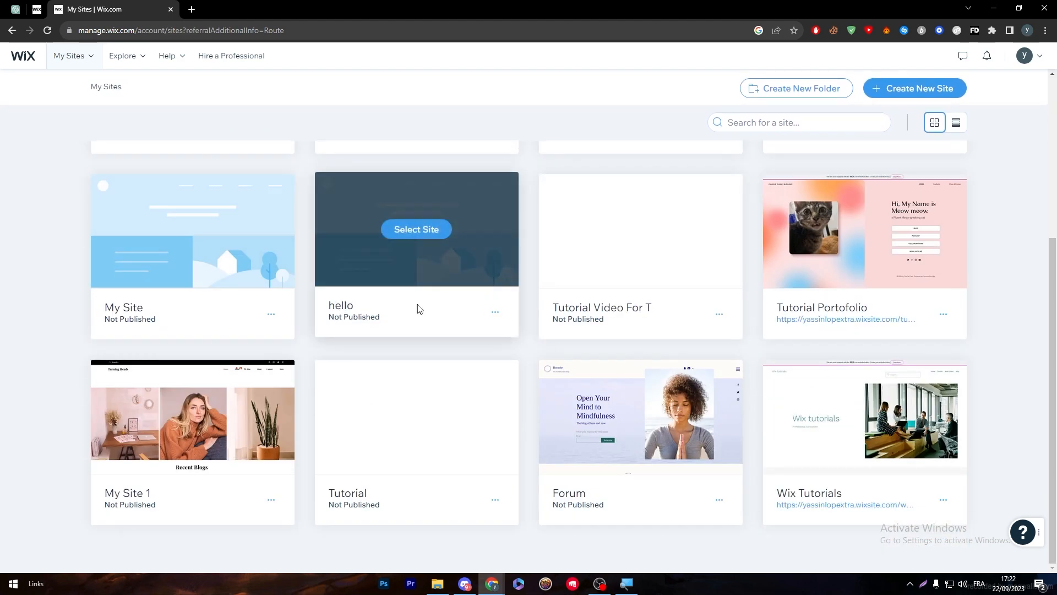
{"action": "mouse_move", "coordinate": [981, 385]}
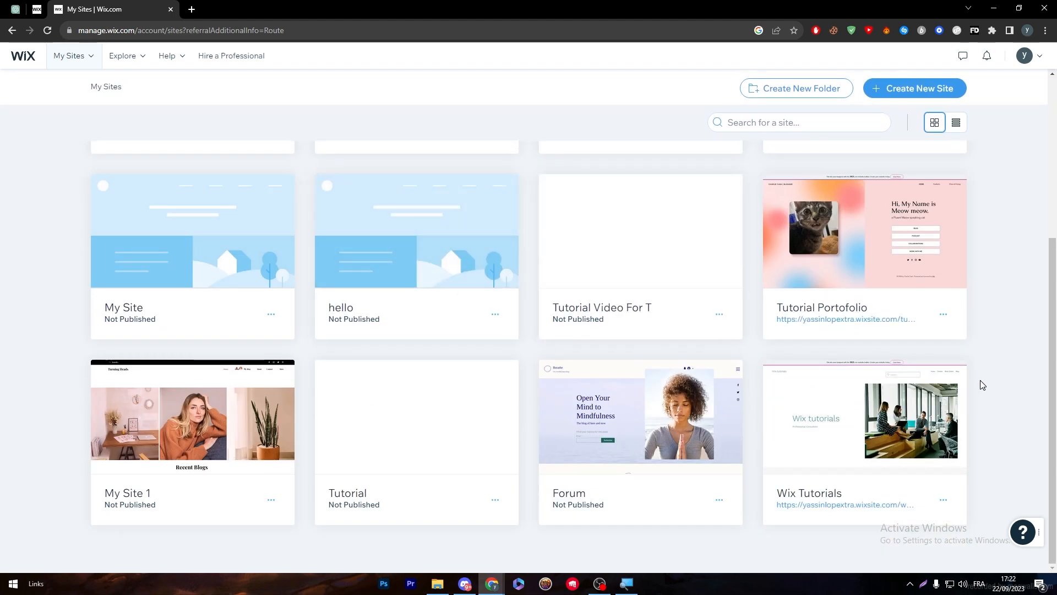
{"action": "scroll", "scroll_direction": "up", "scroll_amount": 3}
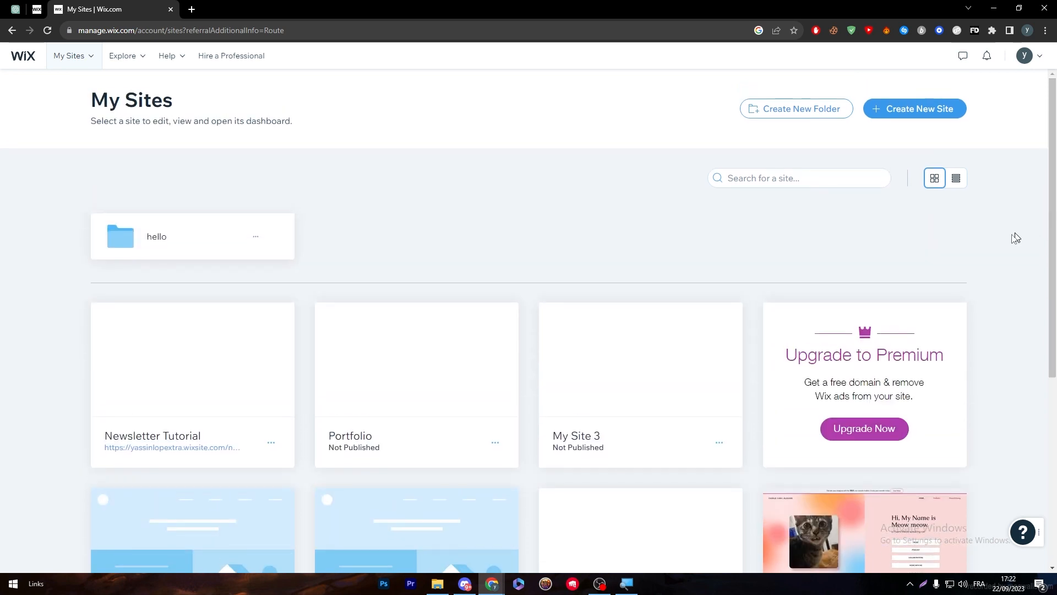
{"action": "mouse_move", "coordinate": [930, 301]}
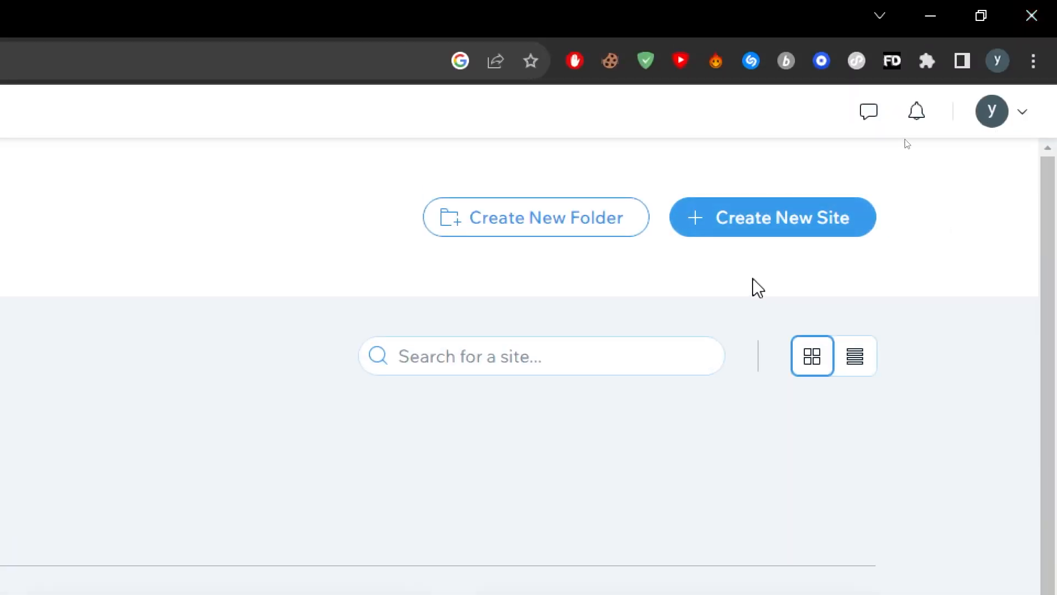
{"action": "mouse_move", "coordinate": [802, 233]}
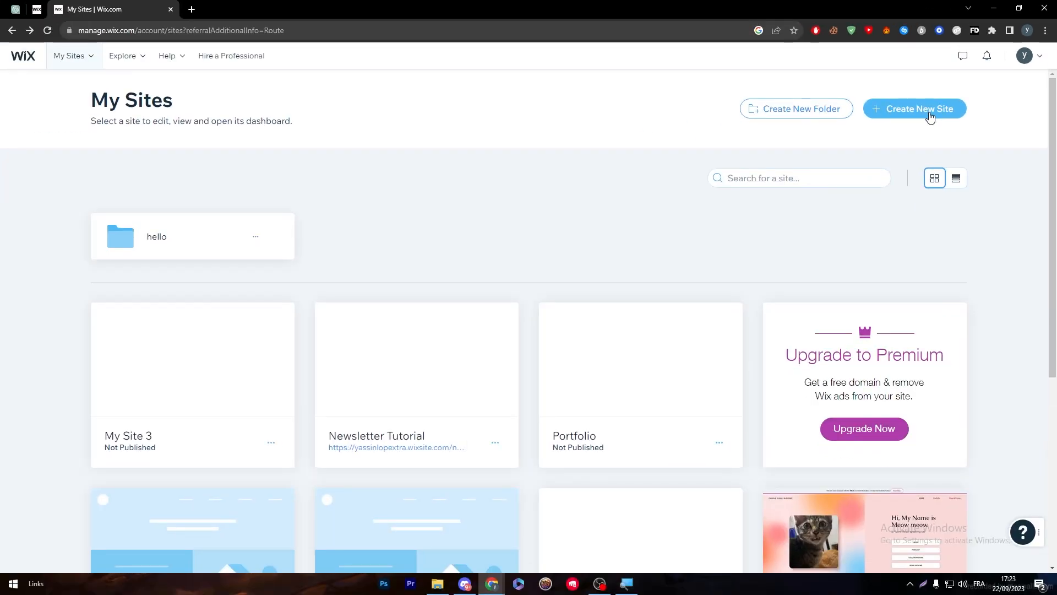
{"action": "mouse_move", "coordinate": [614, 236]}
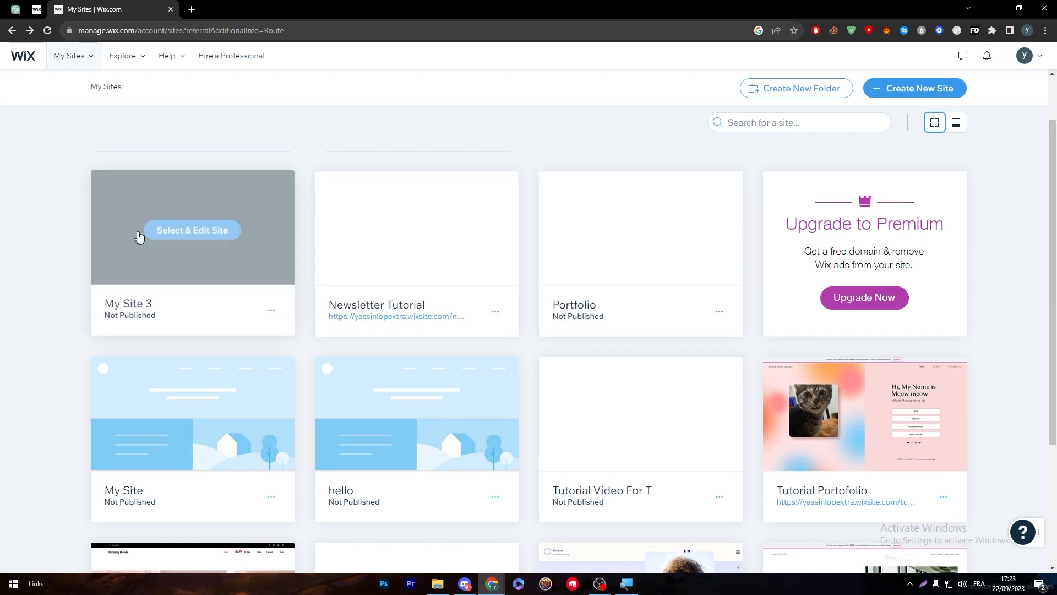
Step: Select My Site 3 from My Sites and launch it in the site editor via Design Site
{"action": "left_click", "coordinate": [191, 226]}
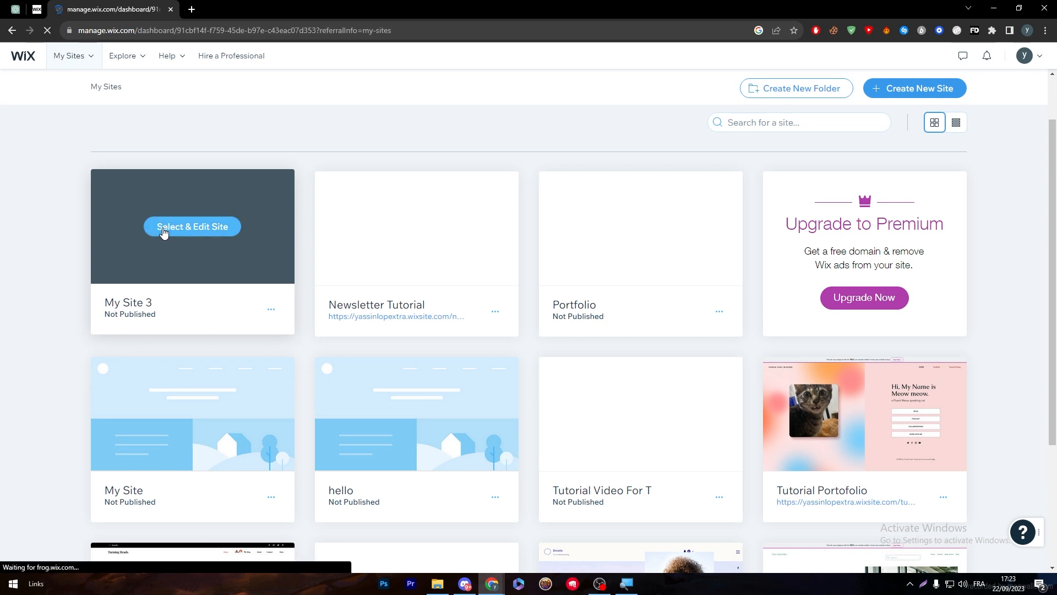
{"action": "left_click", "coordinate": [192, 226]}
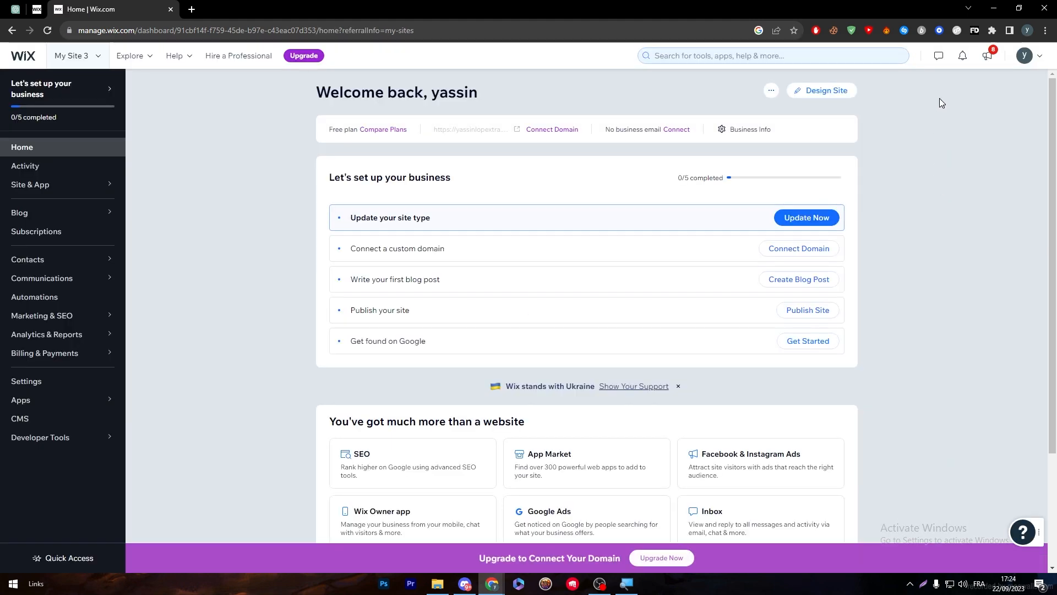
{"action": "mouse_move", "coordinate": [908, 95]}
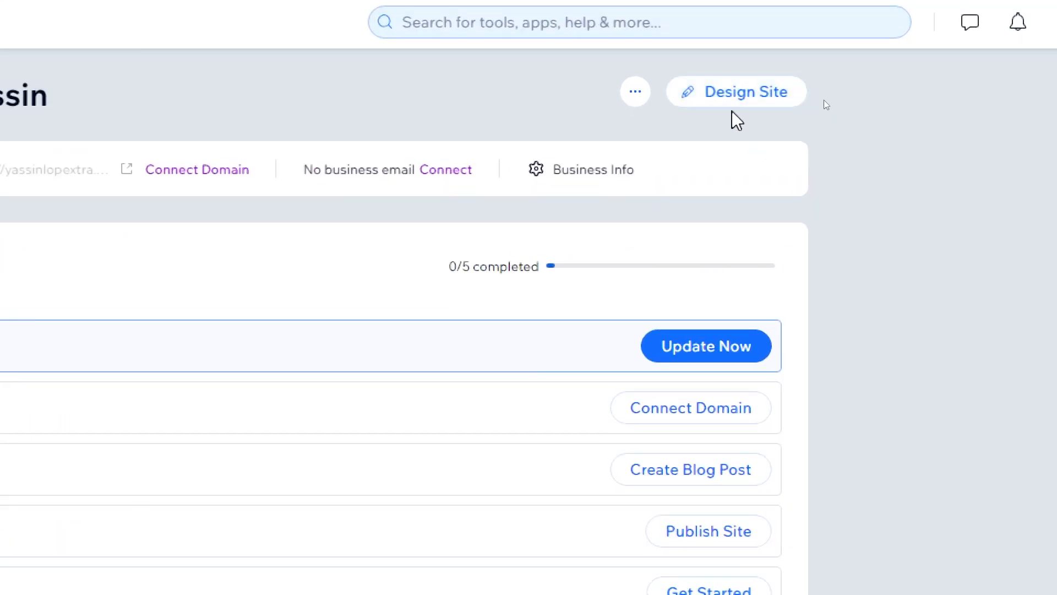
{"action": "left_click", "coordinate": [737, 91]}
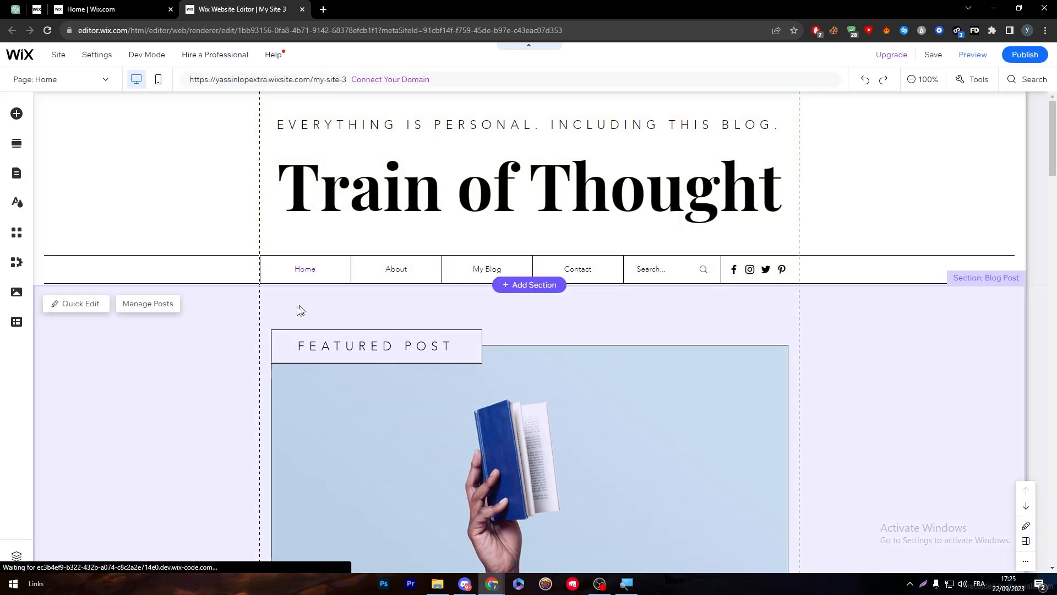
{"action": "mouse_move", "coordinate": [299, 317]}
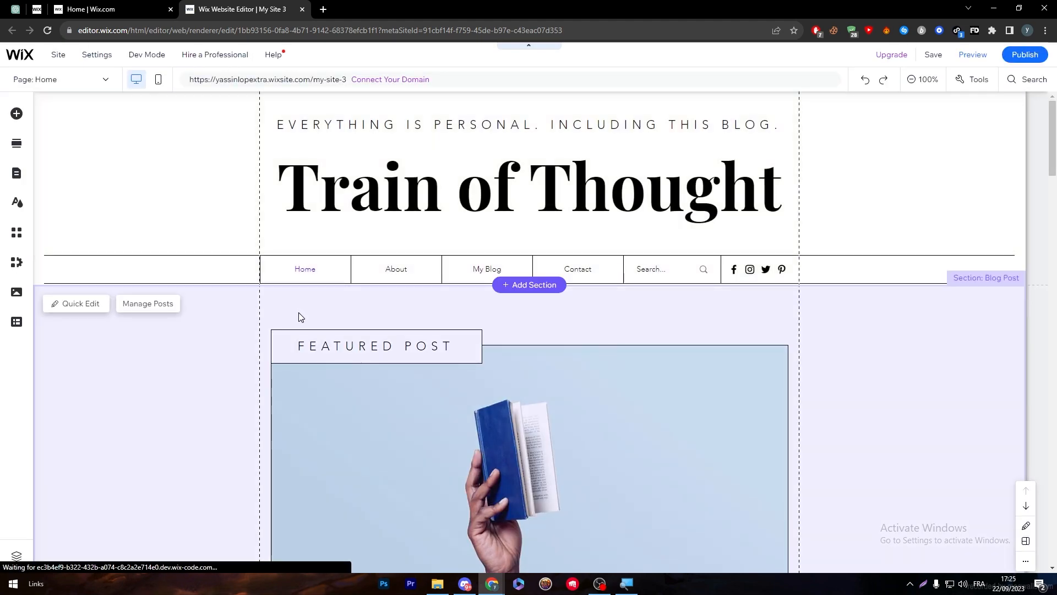
{"action": "mouse_move", "coordinate": [130, 226]}
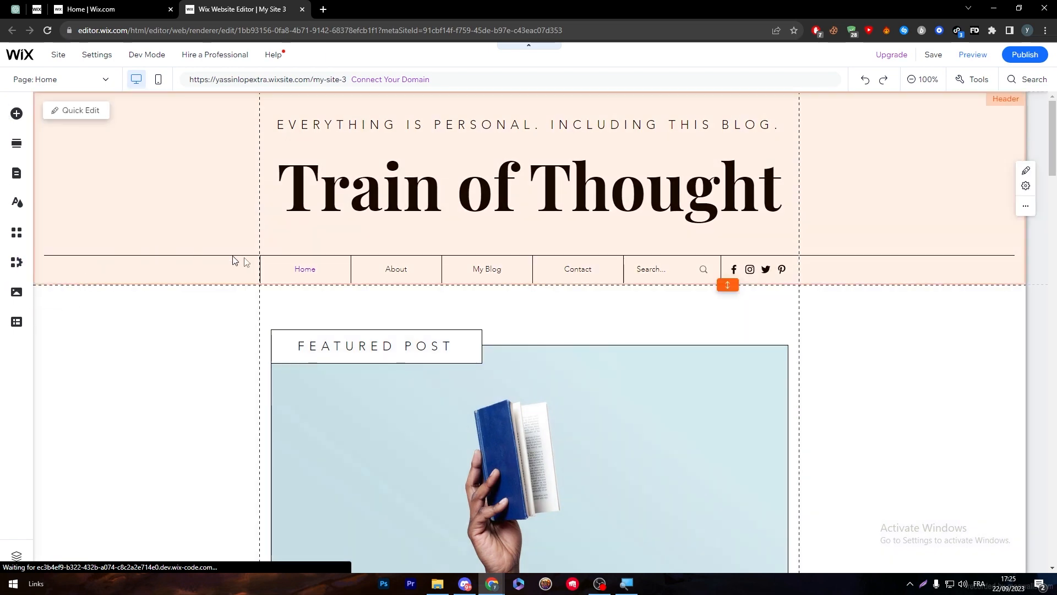
Step: Scroll down the Home page to review the blog post list and sidebar
{"action": "scroll", "scroll_direction": "down", "scroll_amount": 3}
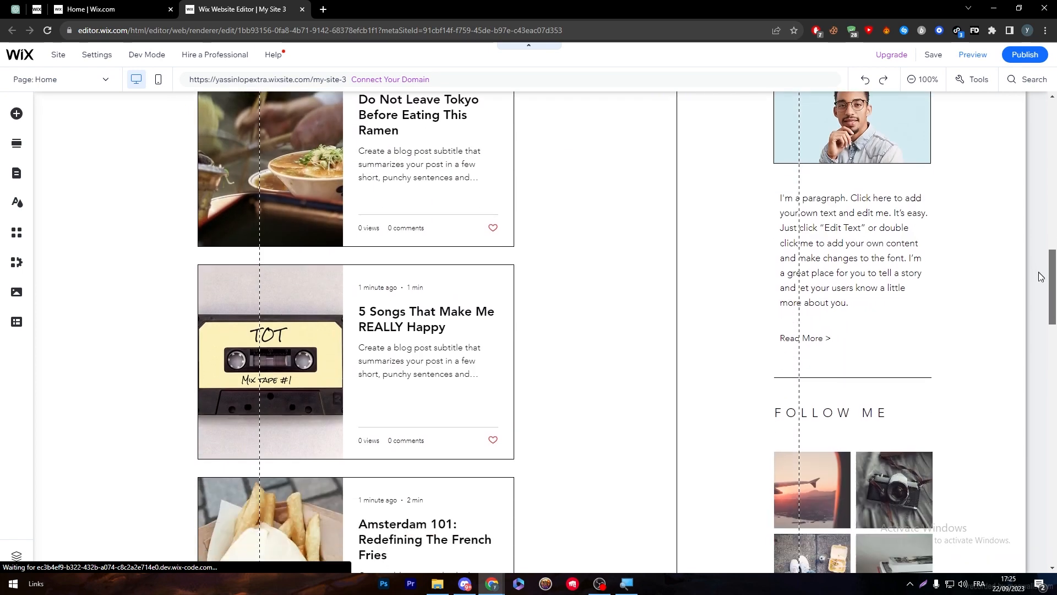
{"action": "scroll", "scroll_direction": "down", "scroll_amount": 3}
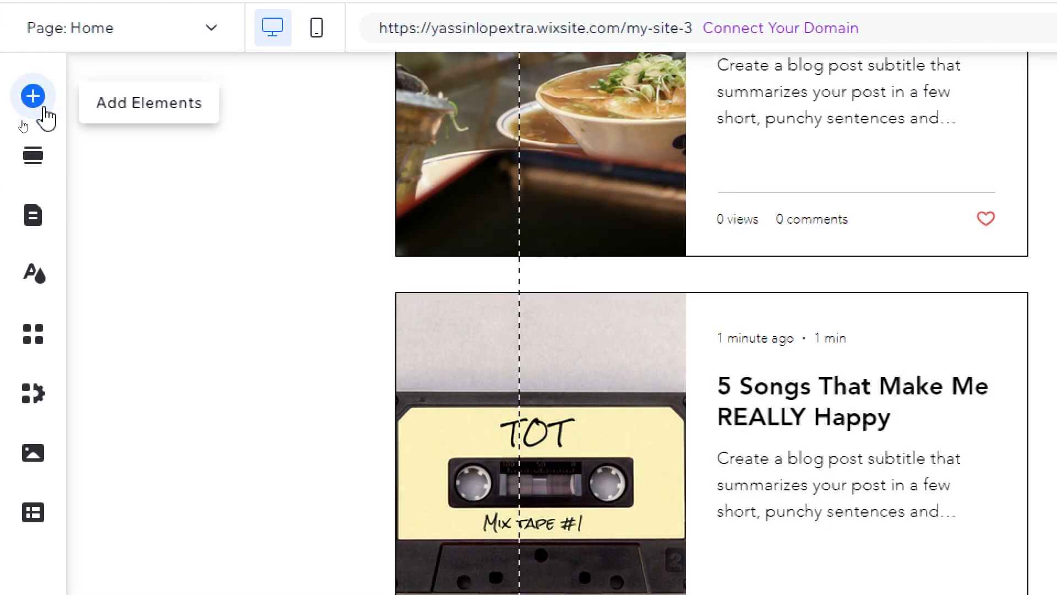
{"action": "mouse_move", "coordinate": [31, 155]}
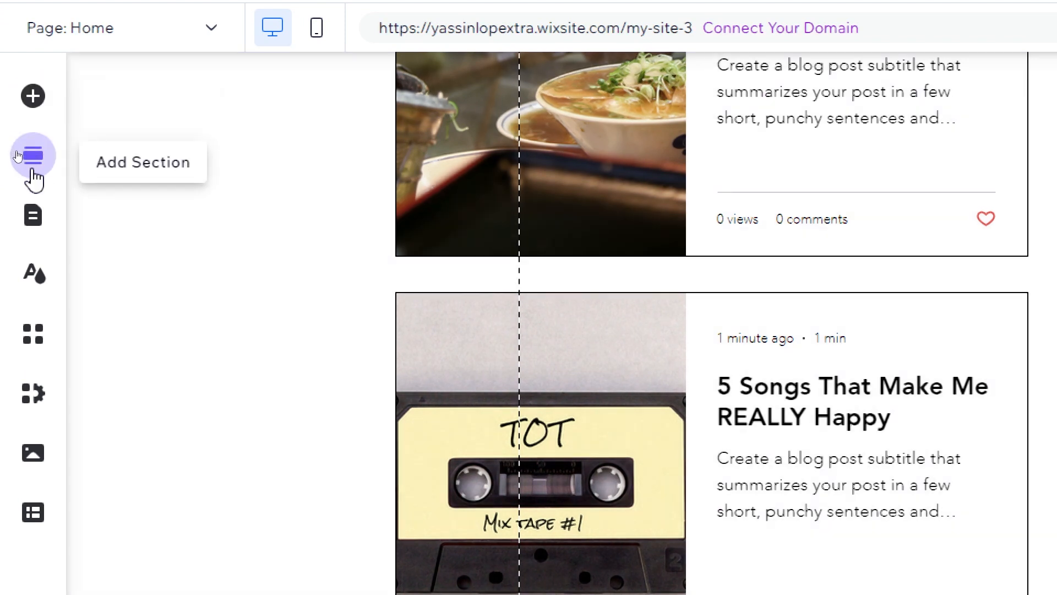
{"action": "mouse_move", "coordinate": [32, 275]}
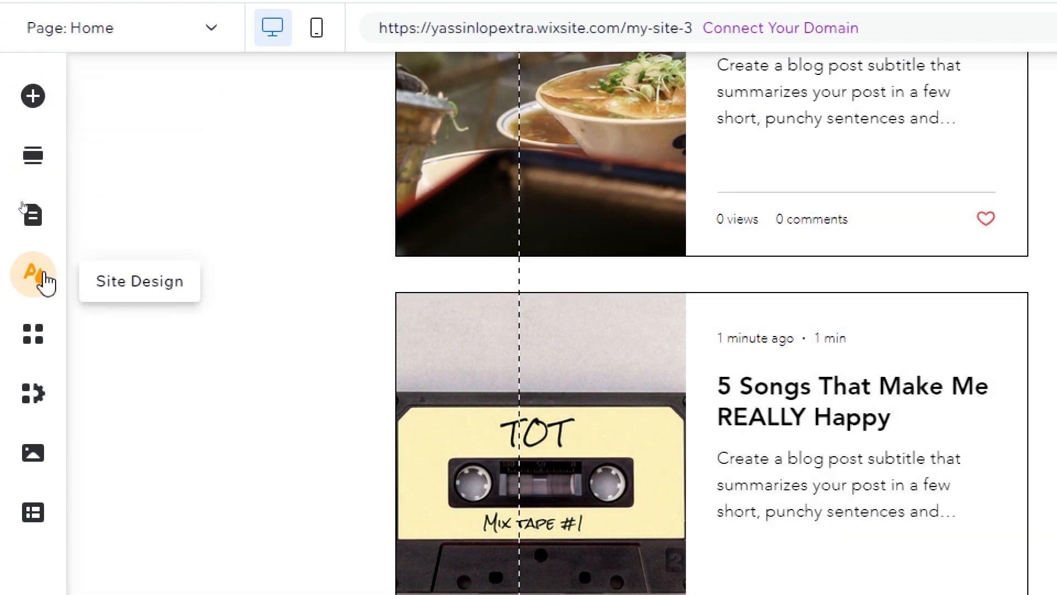
{"action": "mouse_move", "coordinate": [31, 393]}
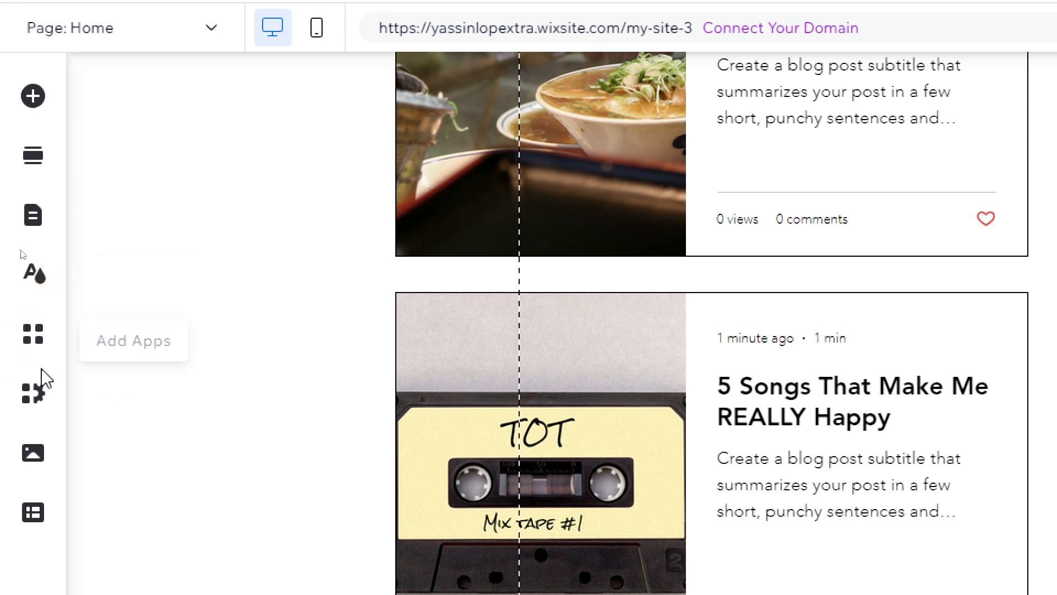
{"action": "mouse_move", "coordinate": [32, 512]}
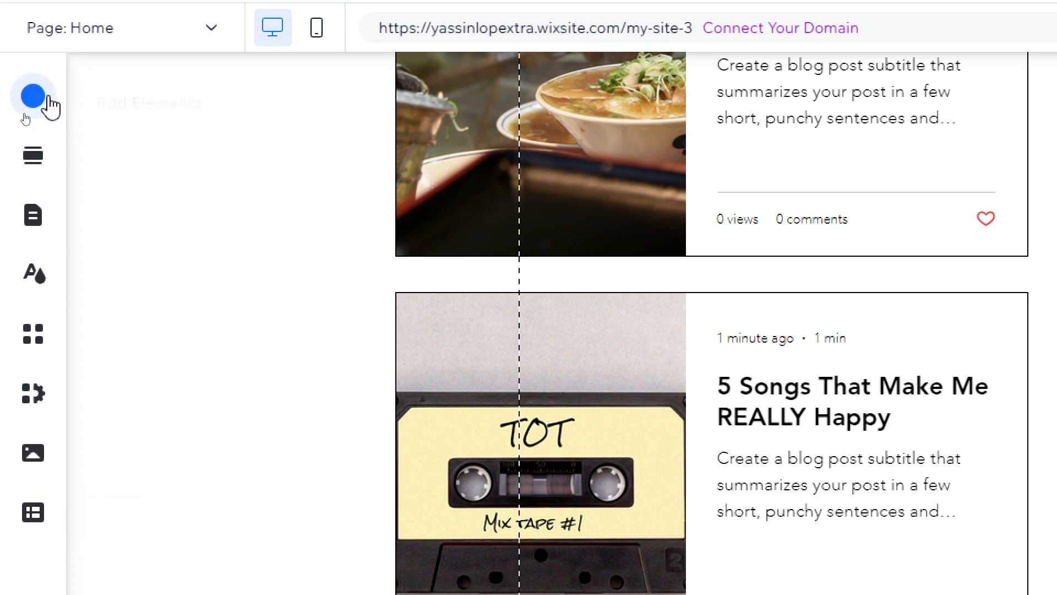
Step: Add Wix Bookings from Add Elements, creating the Book Online page
{"action": "left_click", "coordinate": [33, 95]}
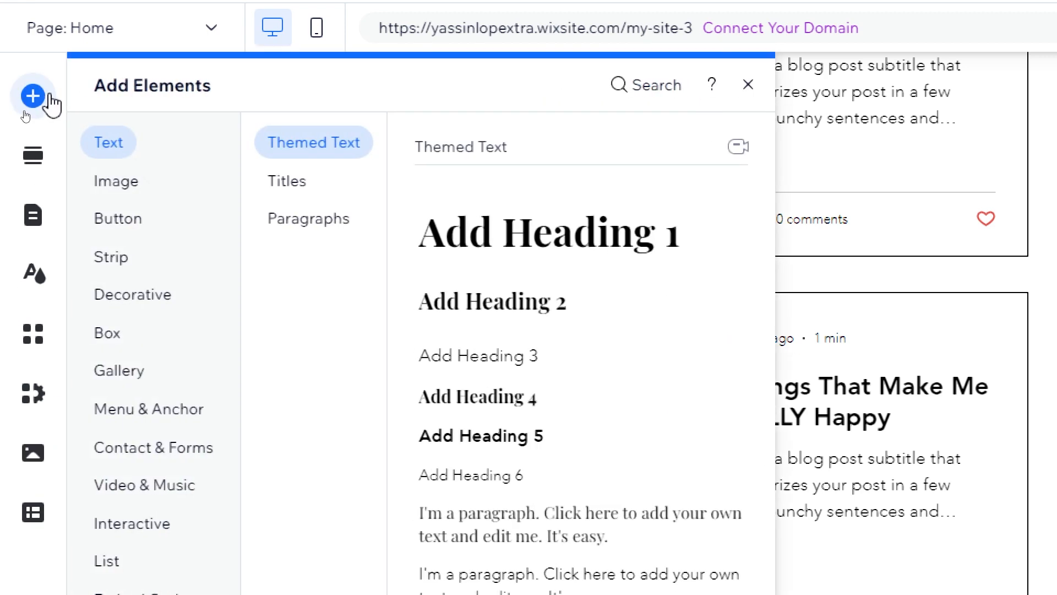
{"action": "mouse_move", "coordinate": [344, 322]}
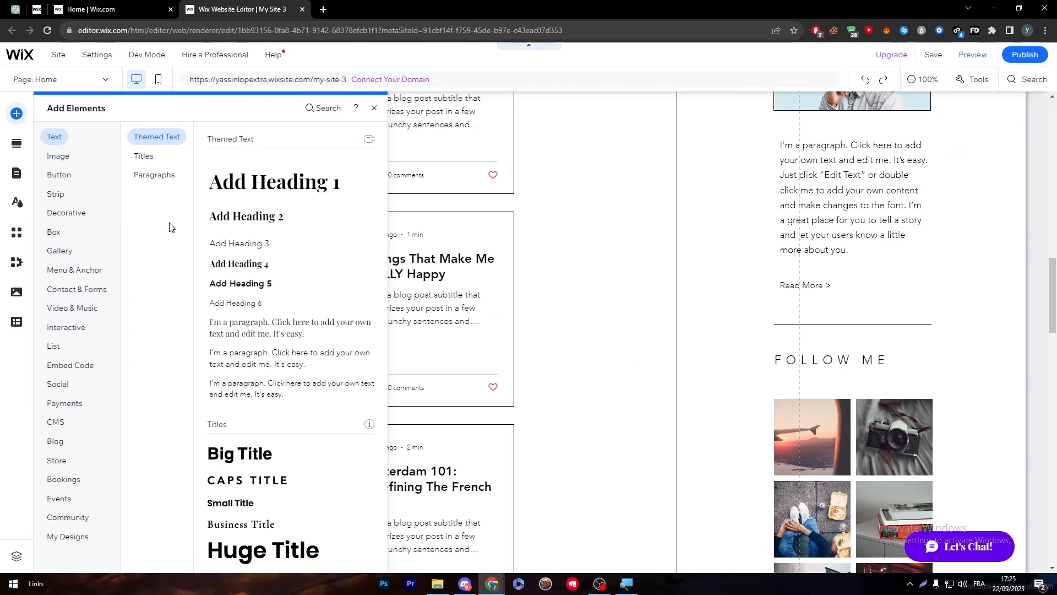
{"action": "left_click", "coordinate": [64, 479]}
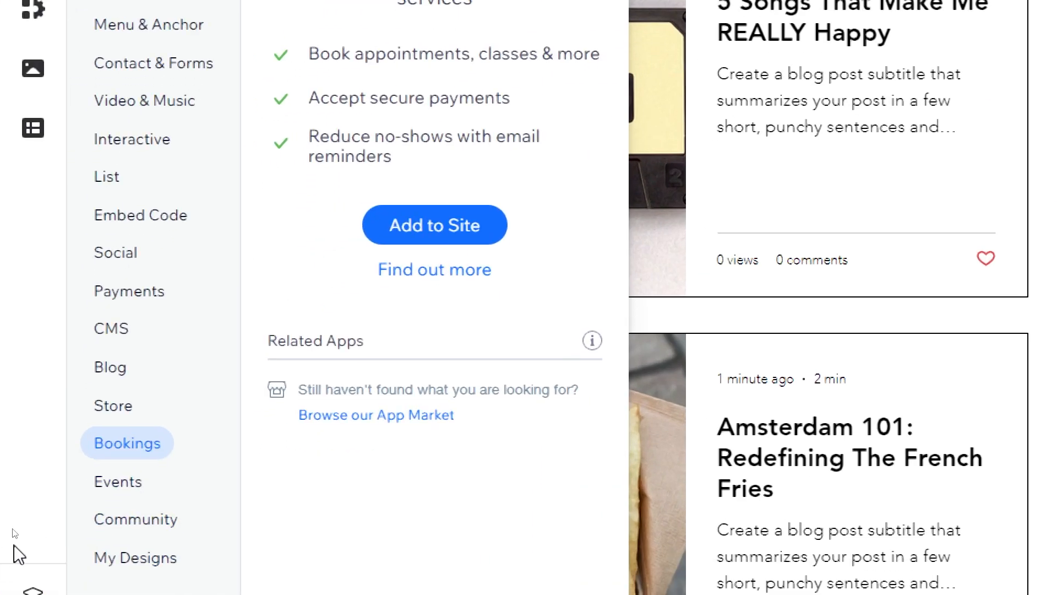
{"action": "mouse_move", "coordinate": [383, 185]}
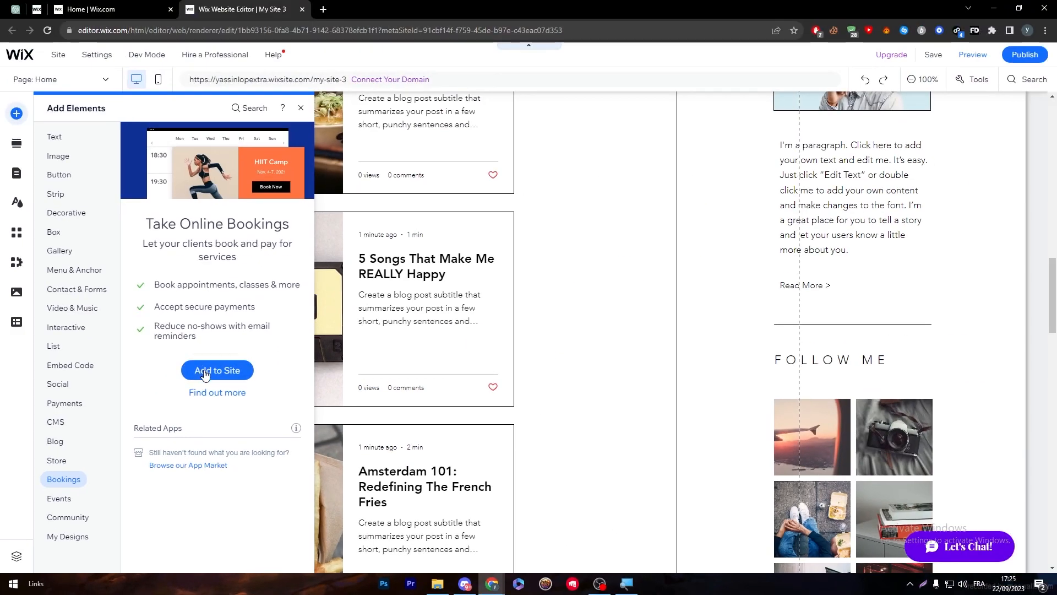
{"action": "left_click", "coordinate": [217, 370]}
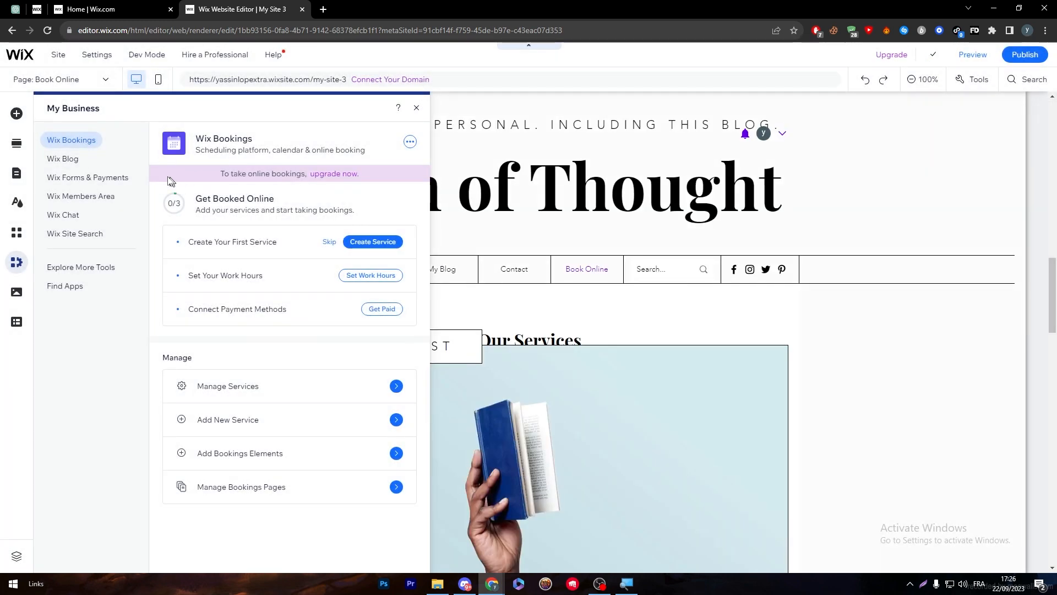
Step: Create a Virtual Consultation service priced at 100 per session and save it
{"action": "scroll", "scroll_direction": "down", "scroll_amount": 3}
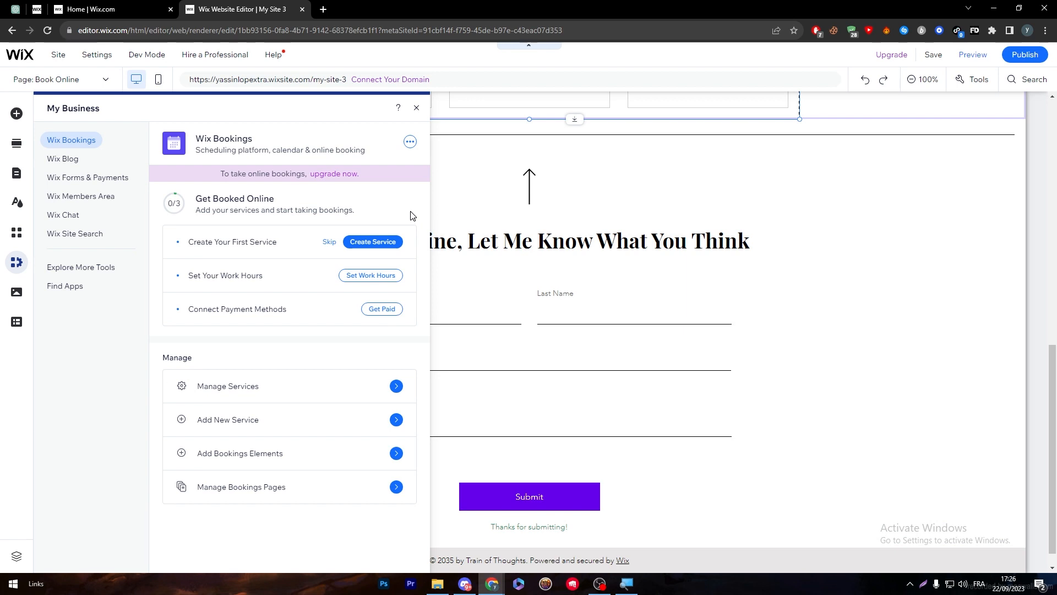
{"action": "mouse_move", "coordinate": [233, 187]}
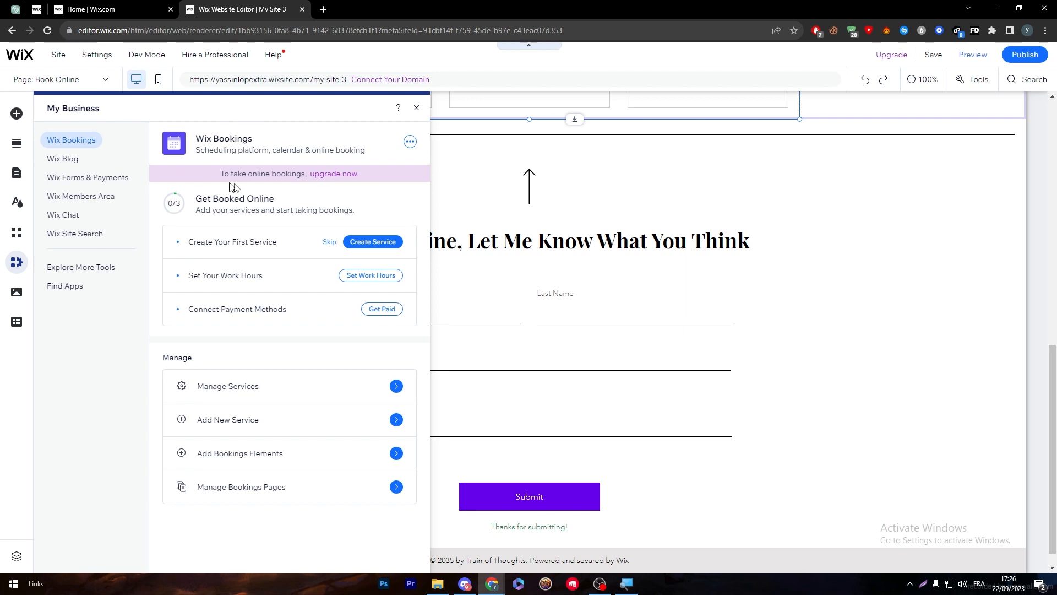
{"action": "mouse_move", "coordinate": [206, 205]}
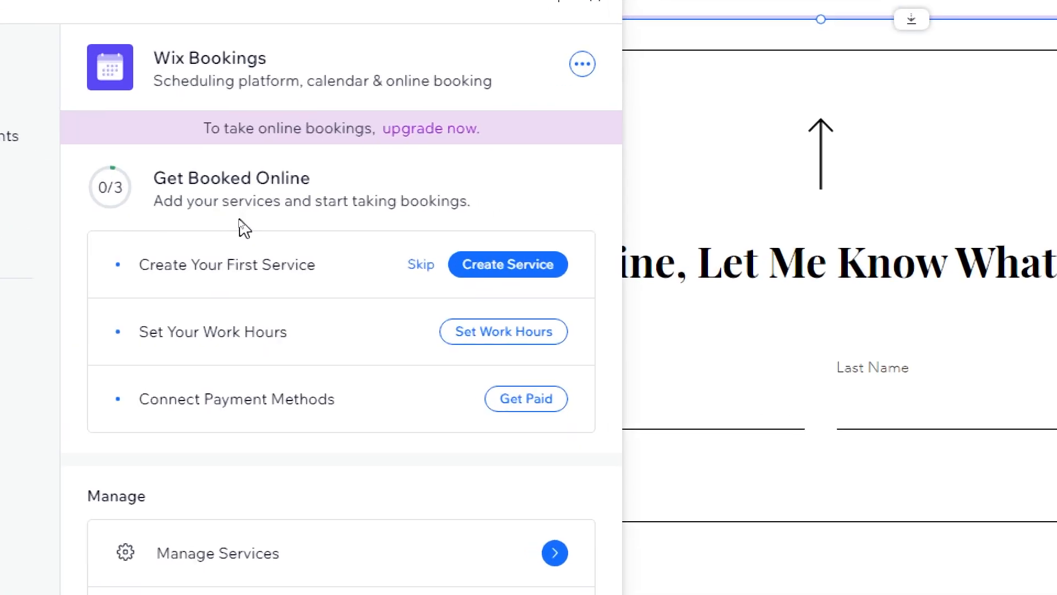
{"action": "mouse_move", "coordinate": [168, 276]}
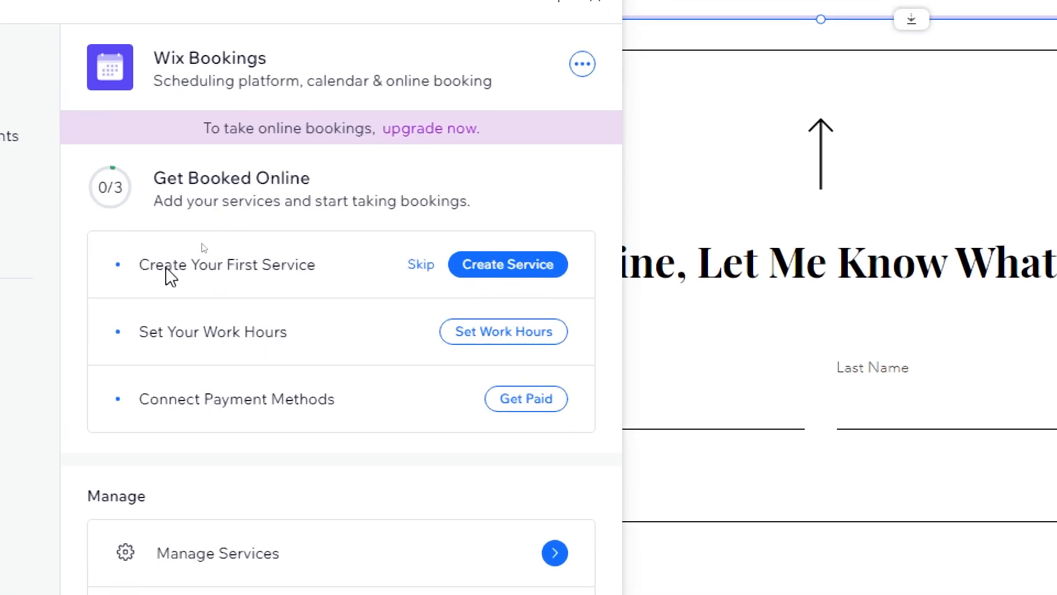
{"action": "mouse_move", "coordinate": [506, 264]}
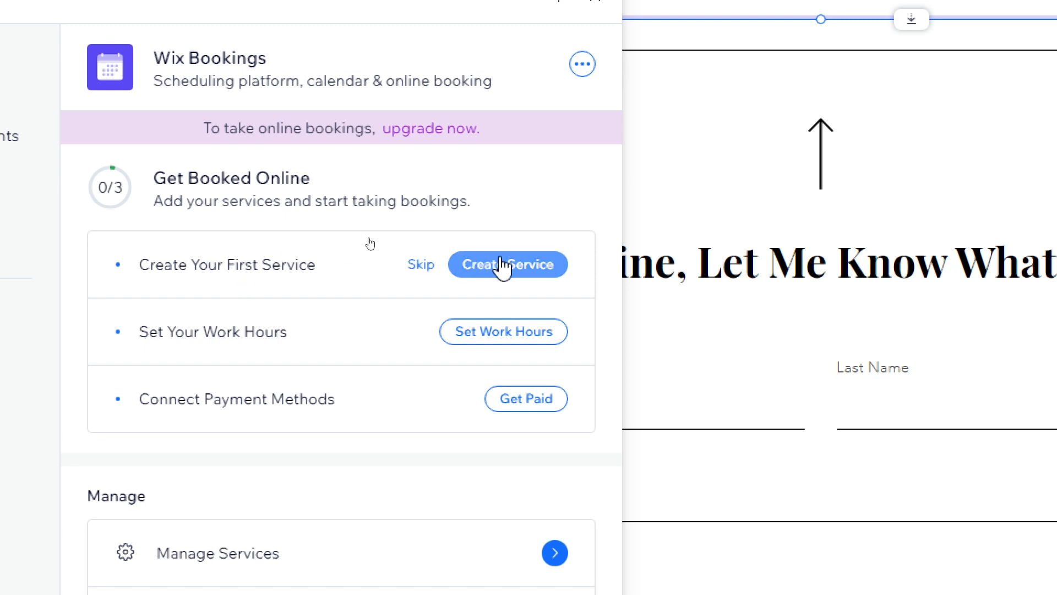
{"action": "left_click", "coordinate": [506, 265]}
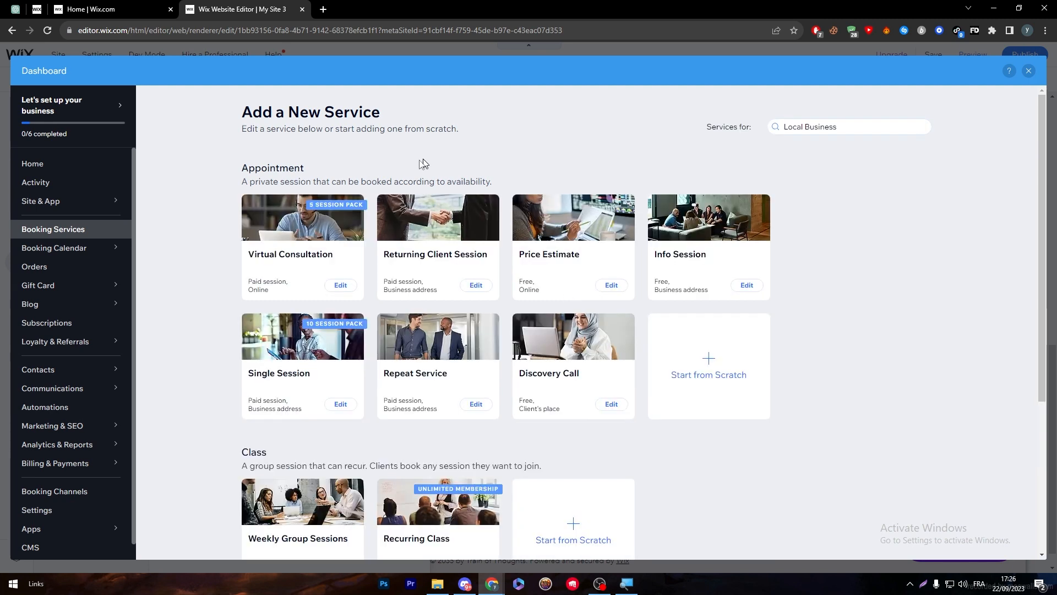
{"action": "mouse_move", "coordinate": [308, 267]}
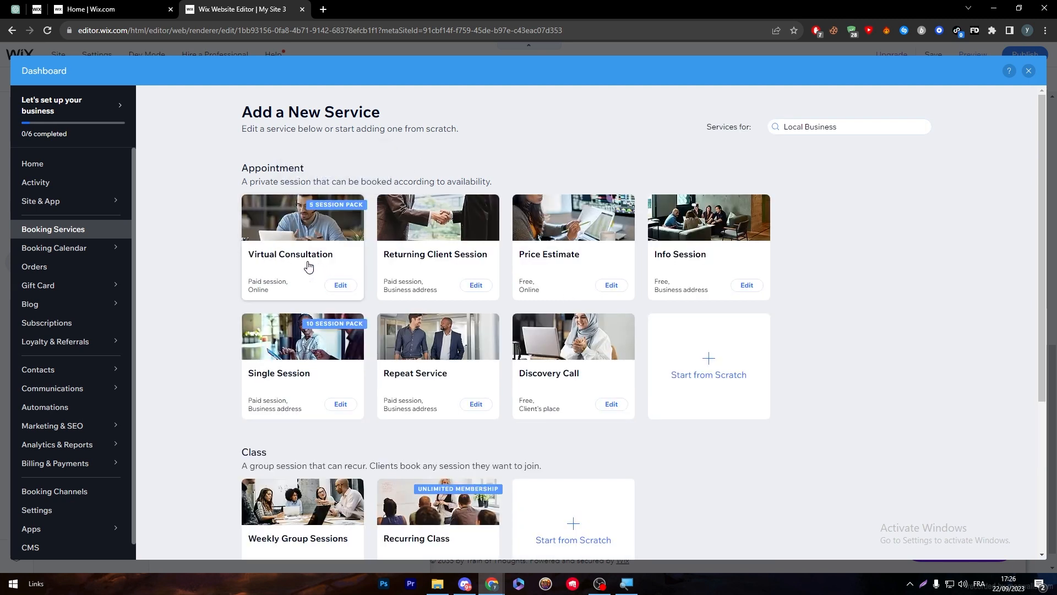
{"action": "mouse_move", "coordinate": [305, 266]}
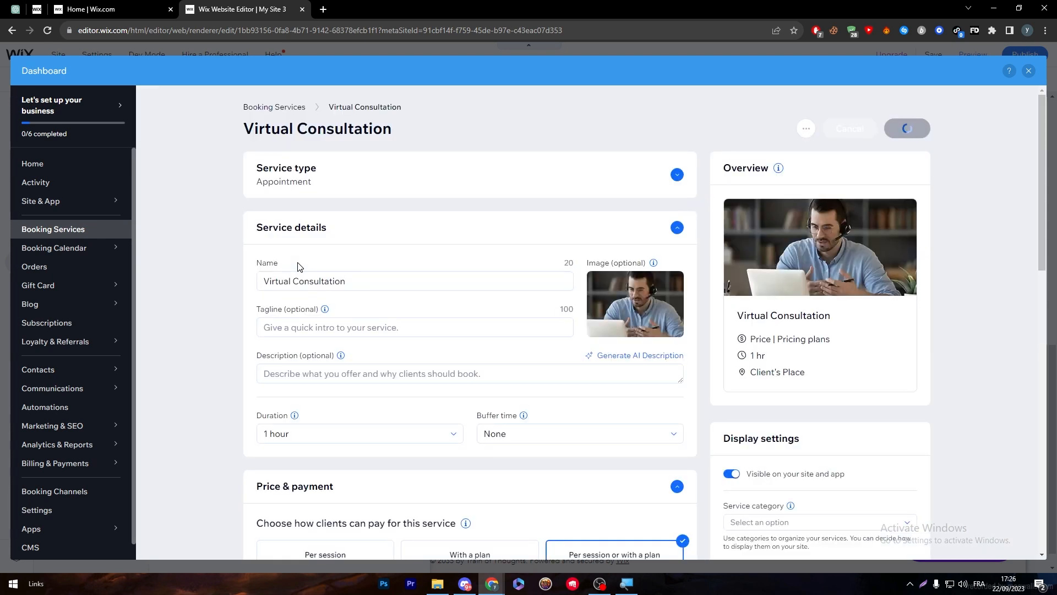
{"action": "left_click", "coordinate": [905, 128]}
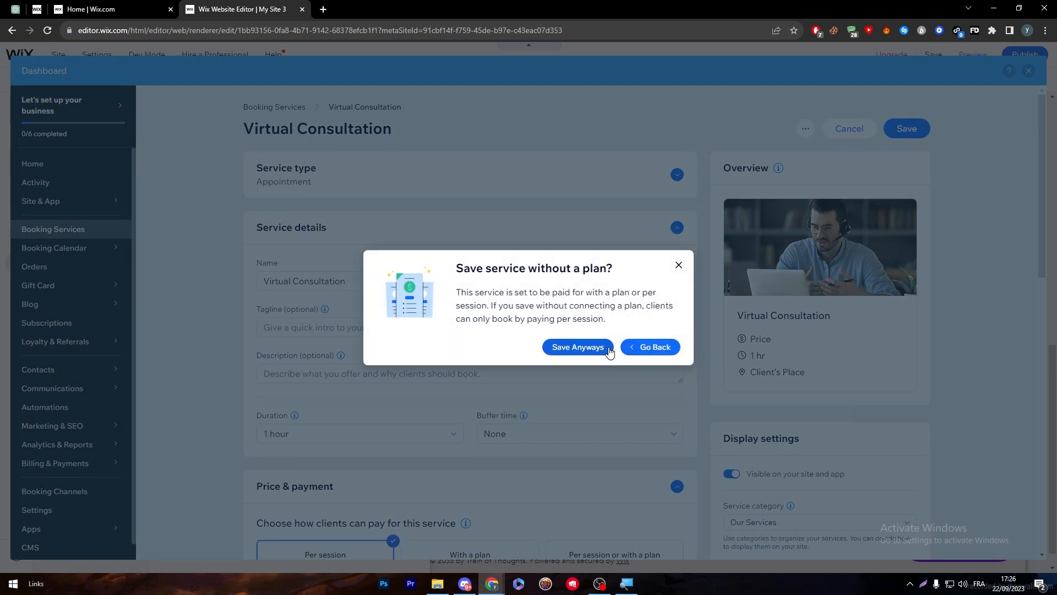
{"action": "mouse_move", "coordinate": [554, 363]}
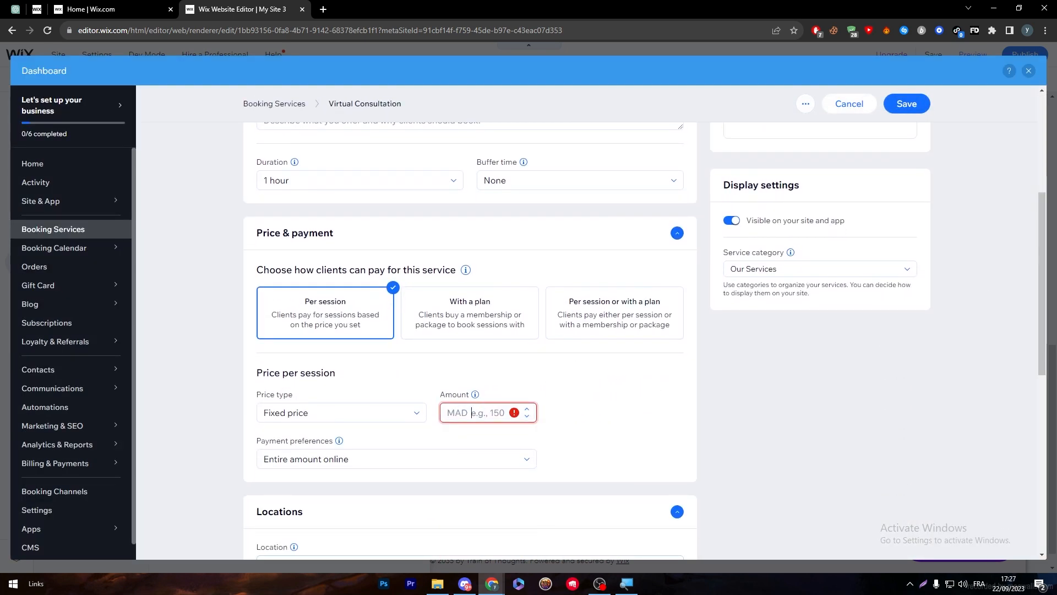
{"action": "type", "text": "100"}
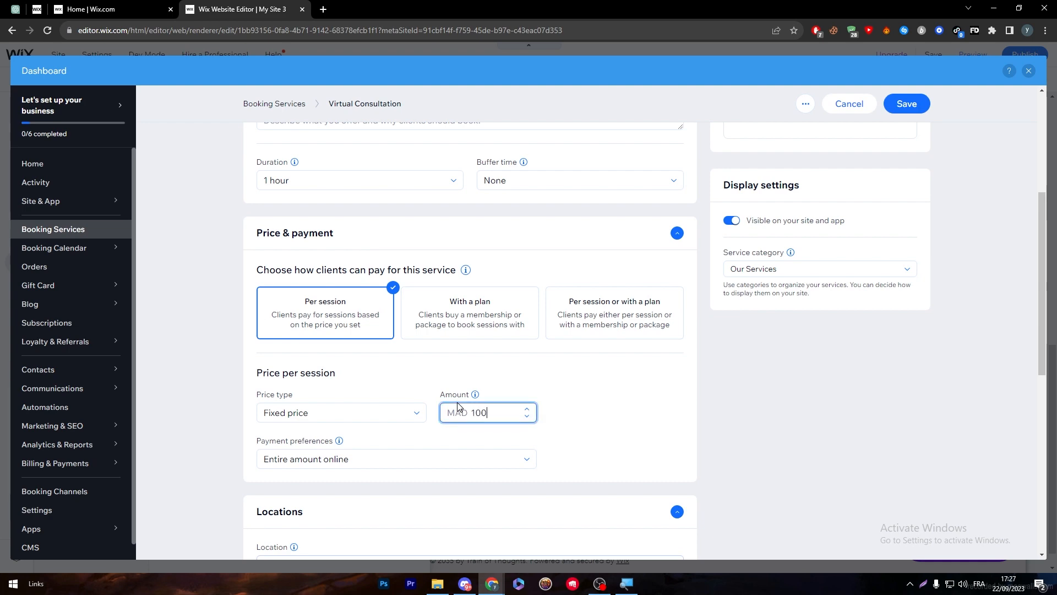
{"action": "scroll", "scroll_direction": "down", "scroll_amount": 3}
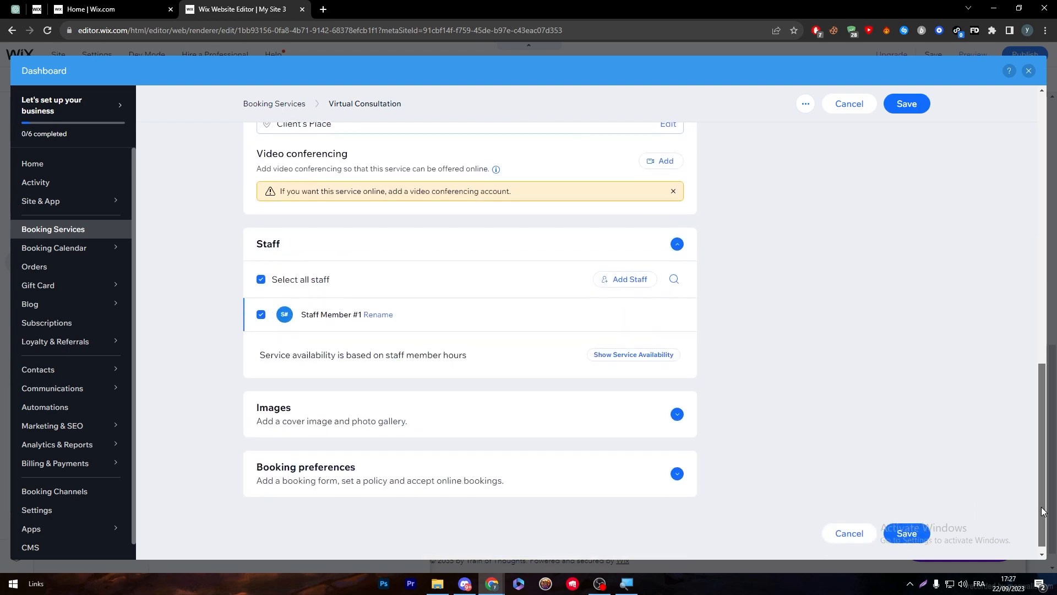
{"action": "scroll", "scroll_direction": "up", "scroll_amount": 3}
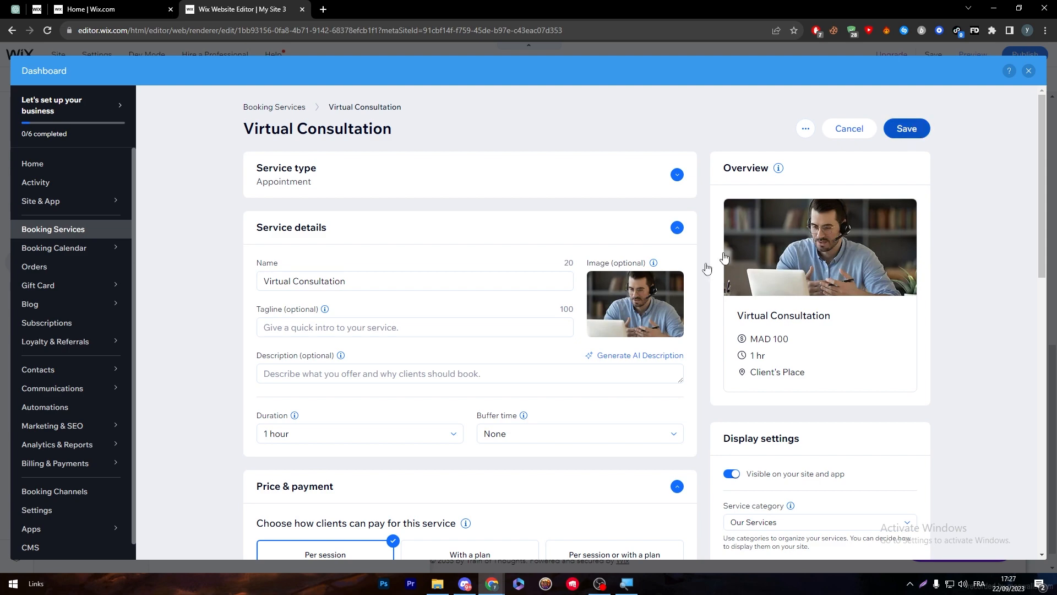
{"action": "left_click", "coordinate": [906, 127]}
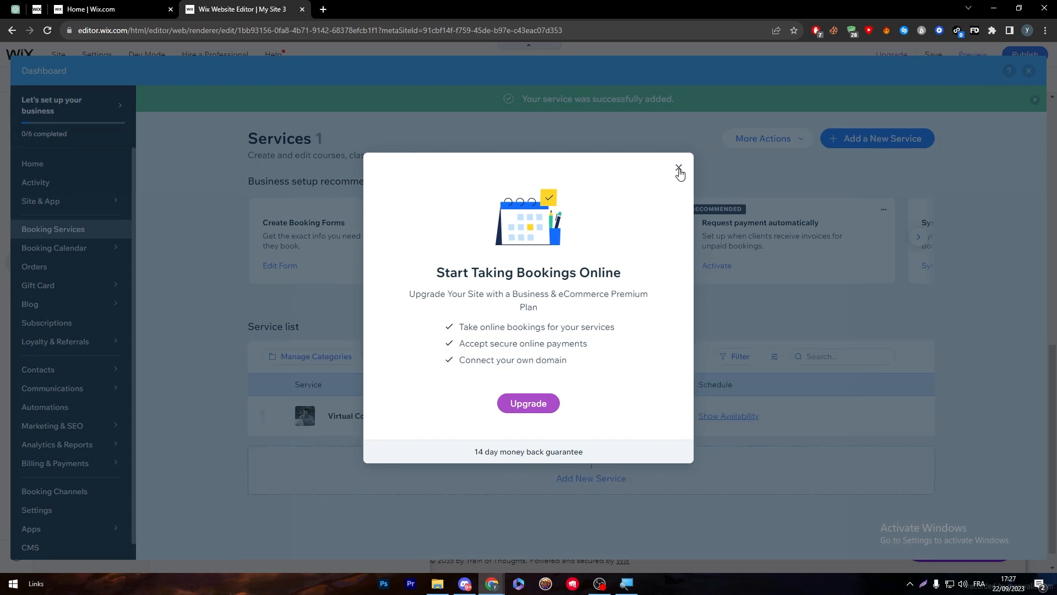
Step: Save default hours with weekdays 10:00–18:00 and a second Monday 09:00–18:00 slot
{"action": "left_click", "coordinate": [680, 166]}
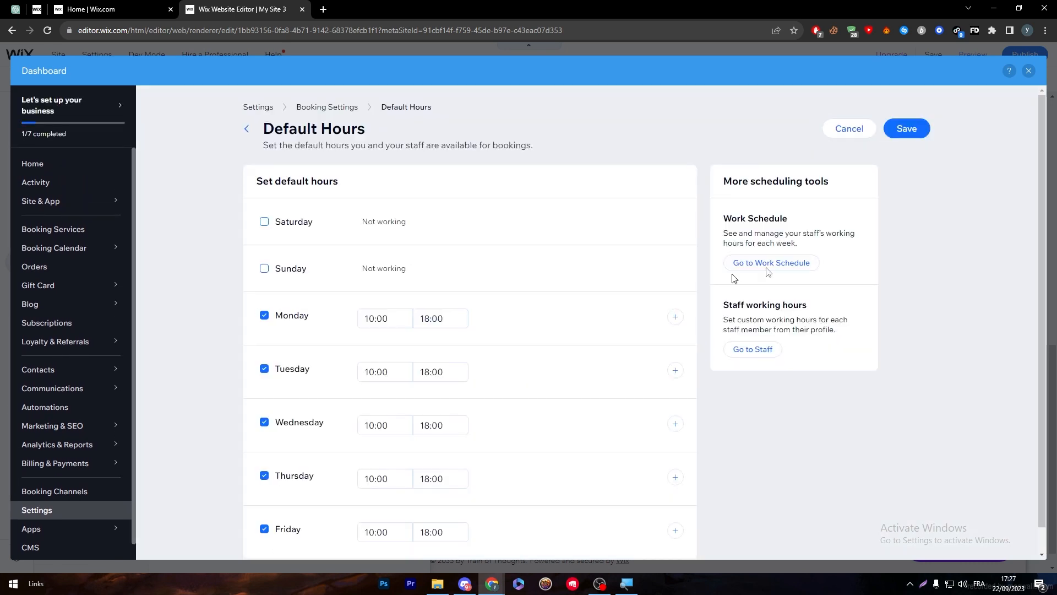
{"action": "left_click", "coordinate": [906, 128]}
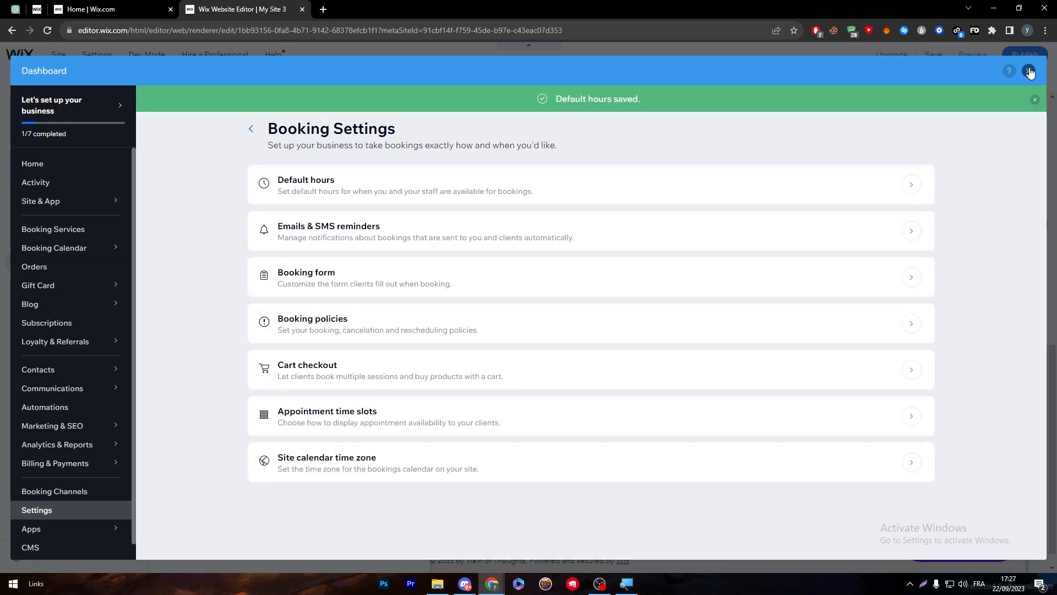
{"action": "left_click", "coordinate": [1030, 72]}
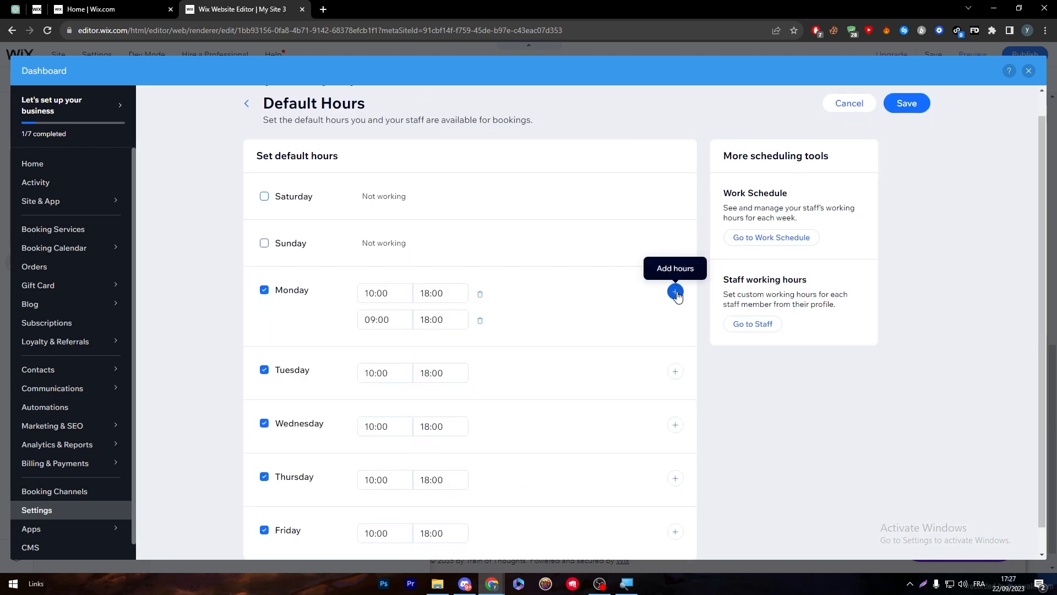
{"action": "left_click", "coordinate": [675, 290]}
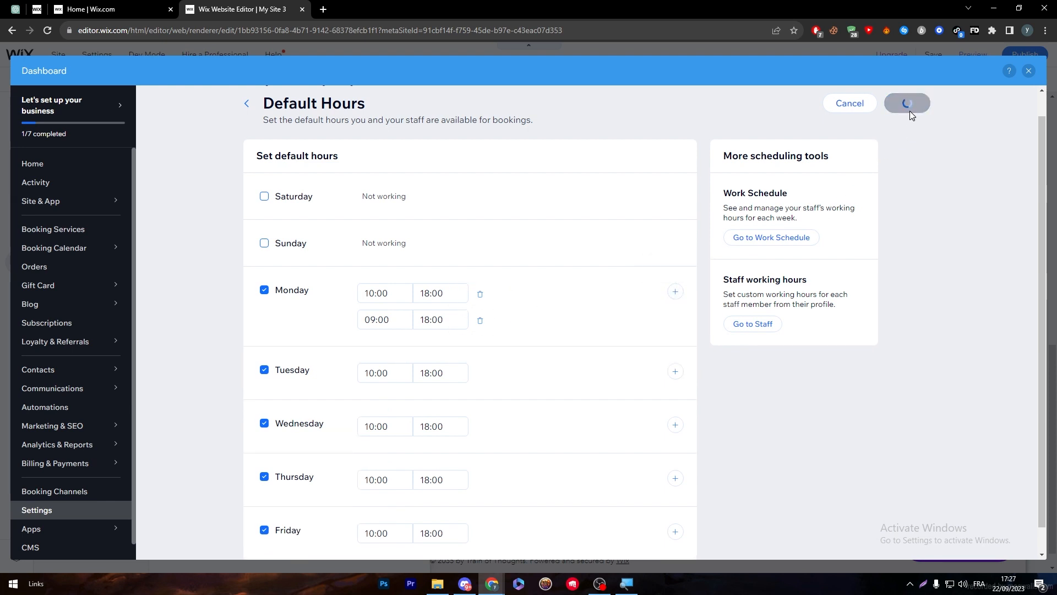
{"action": "left_click", "coordinate": [906, 103]}
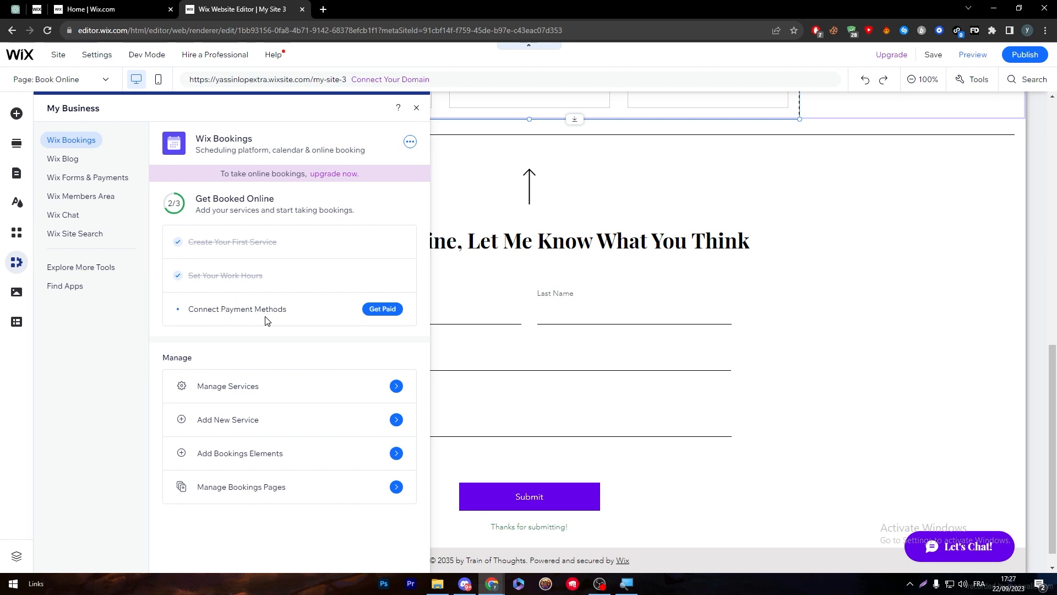
{"action": "mouse_move", "coordinate": [324, 321]}
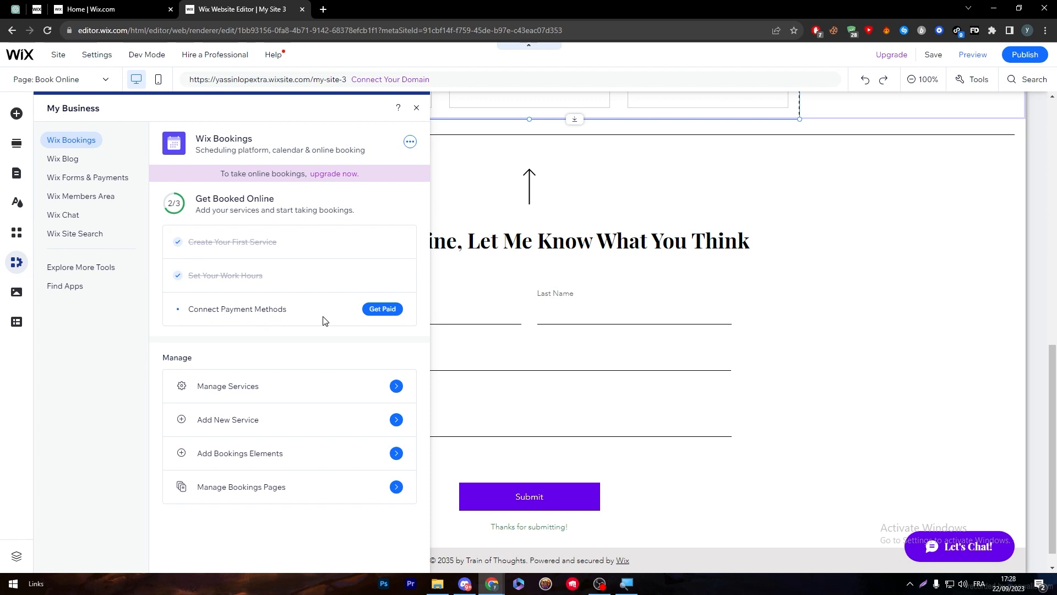
{"action": "mouse_move", "coordinate": [278, 297]}
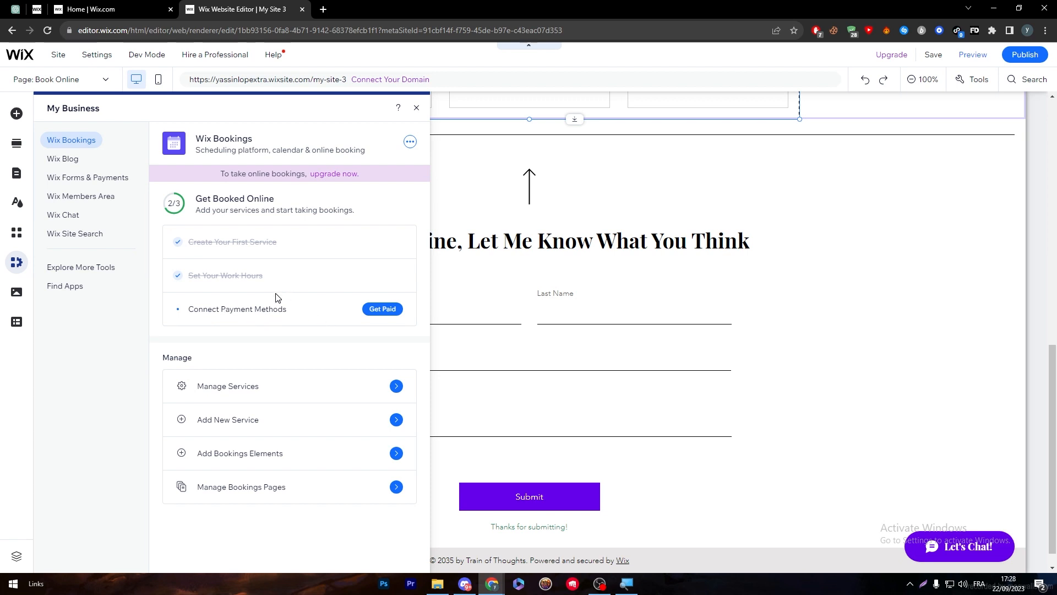
{"action": "mouse_move", "coordinate": [363, 317]}
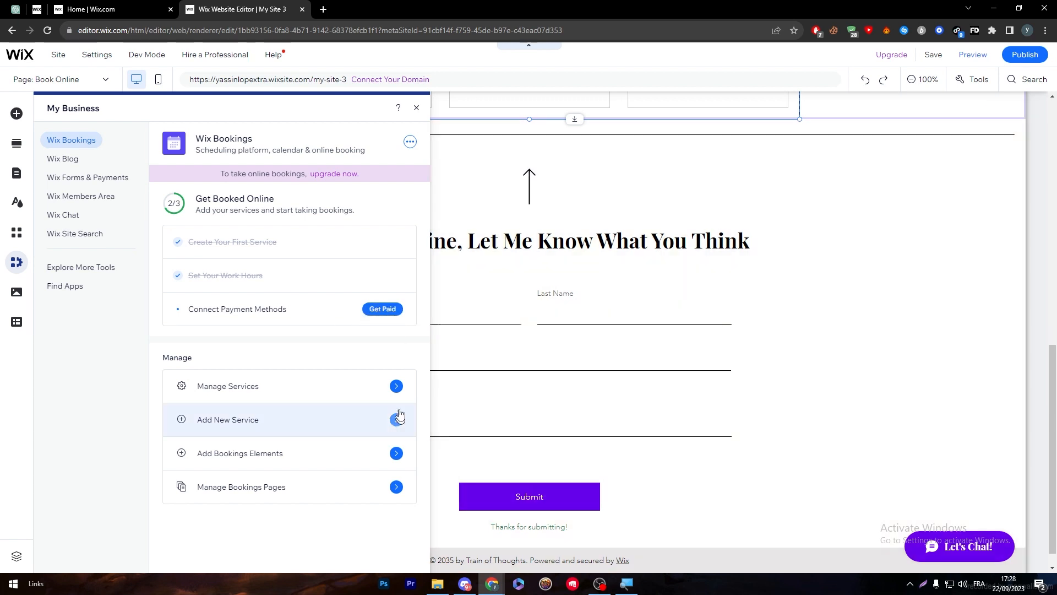
{"action": "mouse_move", "coordinate": [382, 309]}
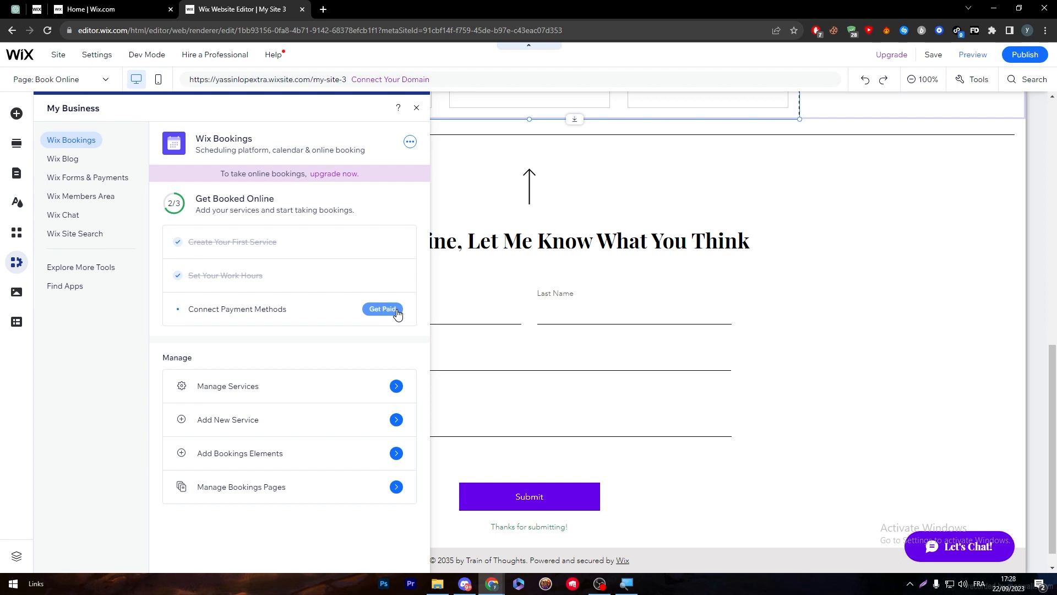
{"action": "mouse_move", "coordinate": [376, 347]}
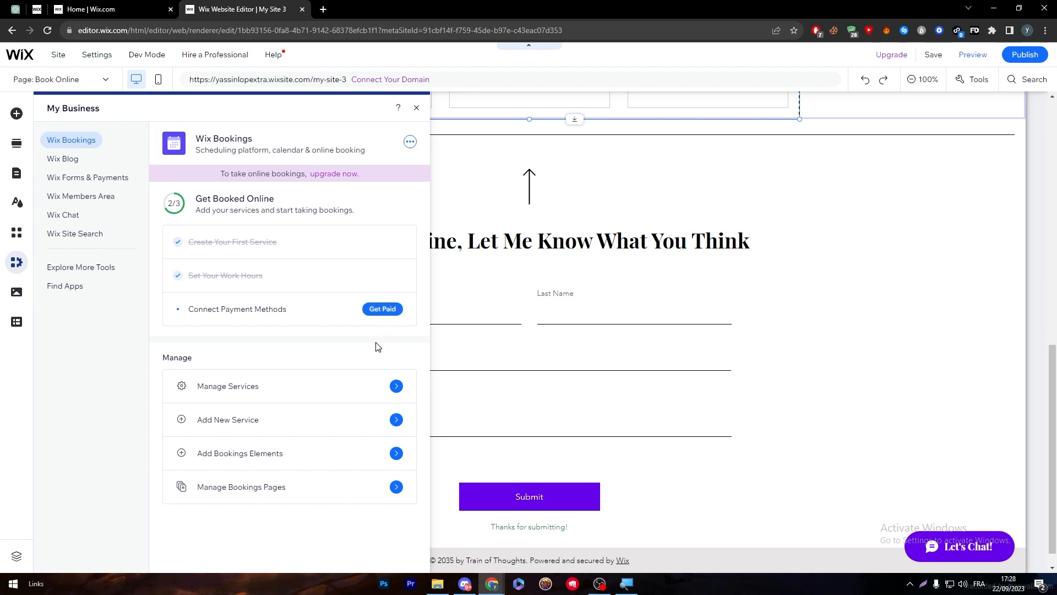
{"action": "mouse_move", "coordinate": [250, 373]}
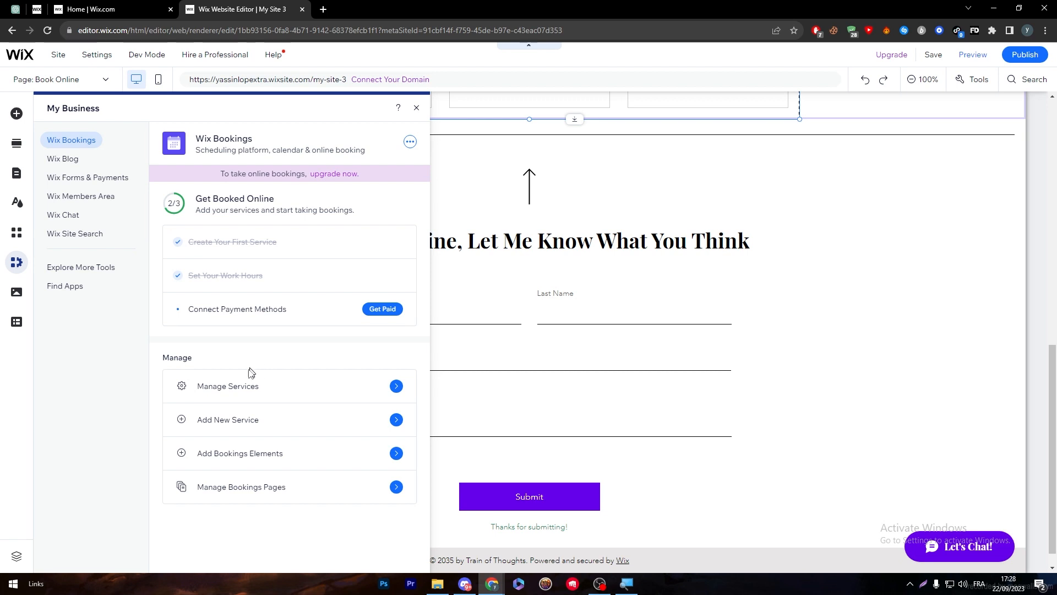
{"action": "mouse_move", "coordinate": [241, 425]}
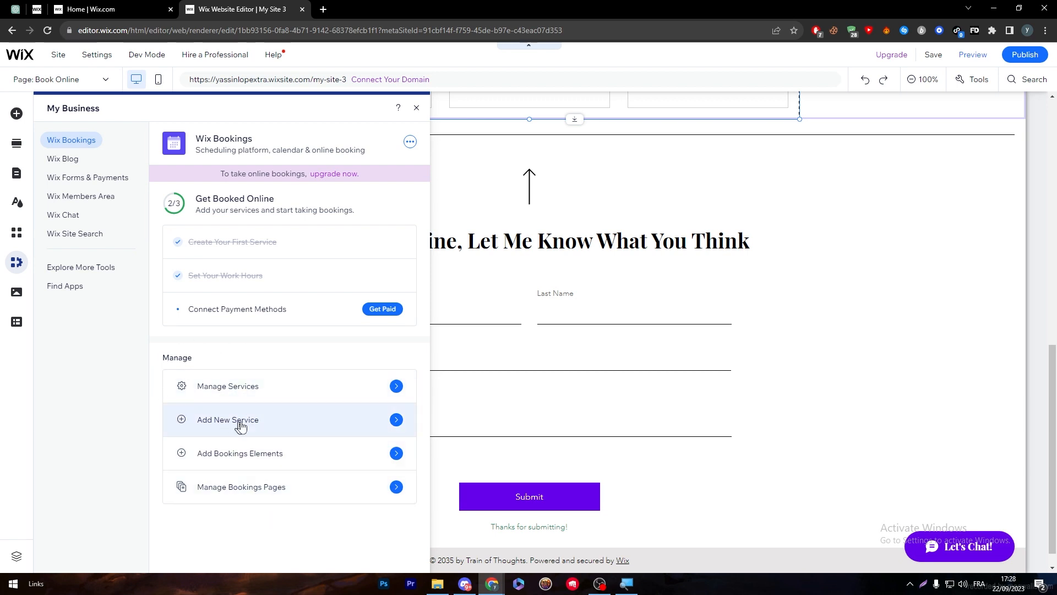
Step: Show the Bookings Pages list via Manage Bookings Pages
{"action": "left_click", "coordinate": [227, 419]}
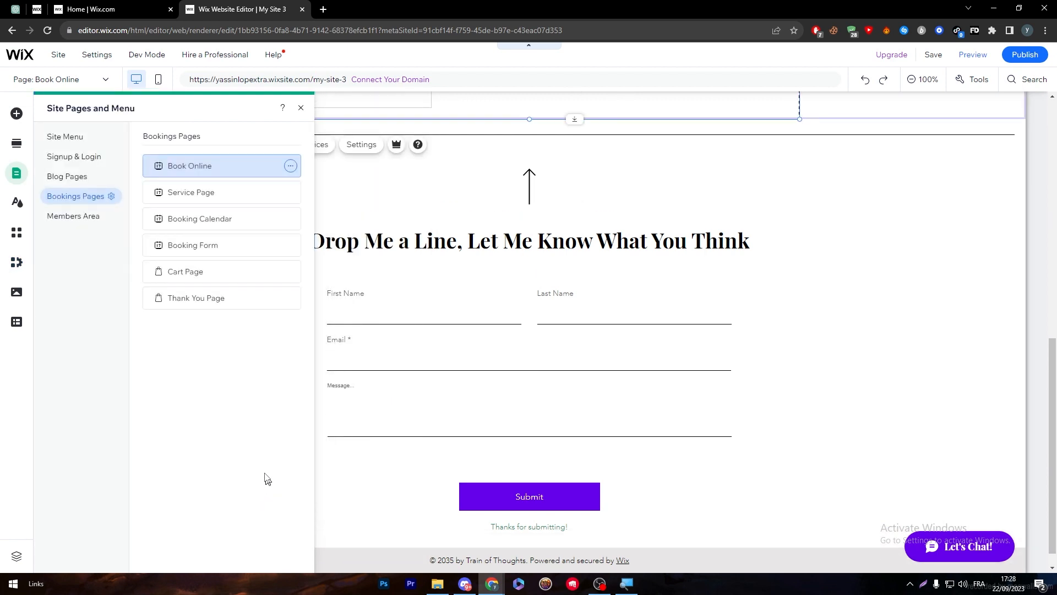
{"action": "mouse_move", "coordinate": [255, 209]}
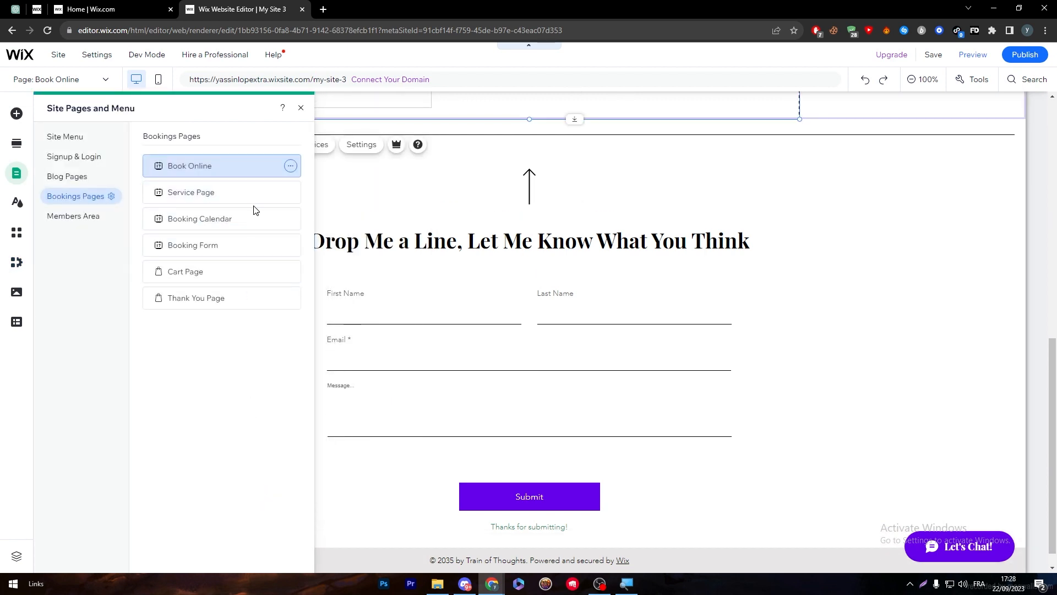
Step: Switch the canvas to the Booking Calendar page and close the pages panel
{"action": "scroll", "scroll_direction": "up", "scroll_amount": 3}
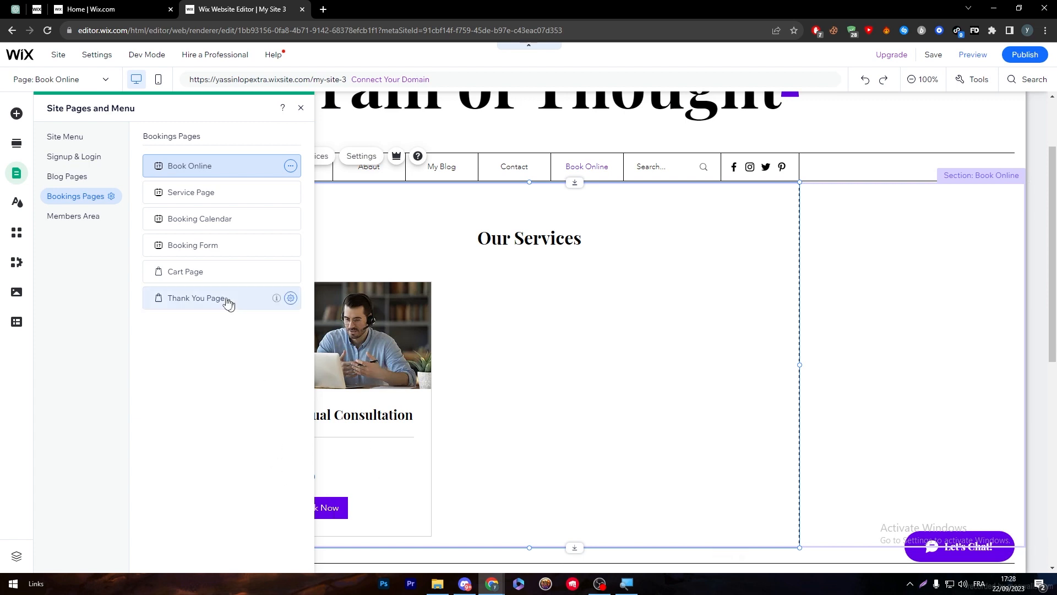
{"action": "left_click", "coordinate": [199, 218]}
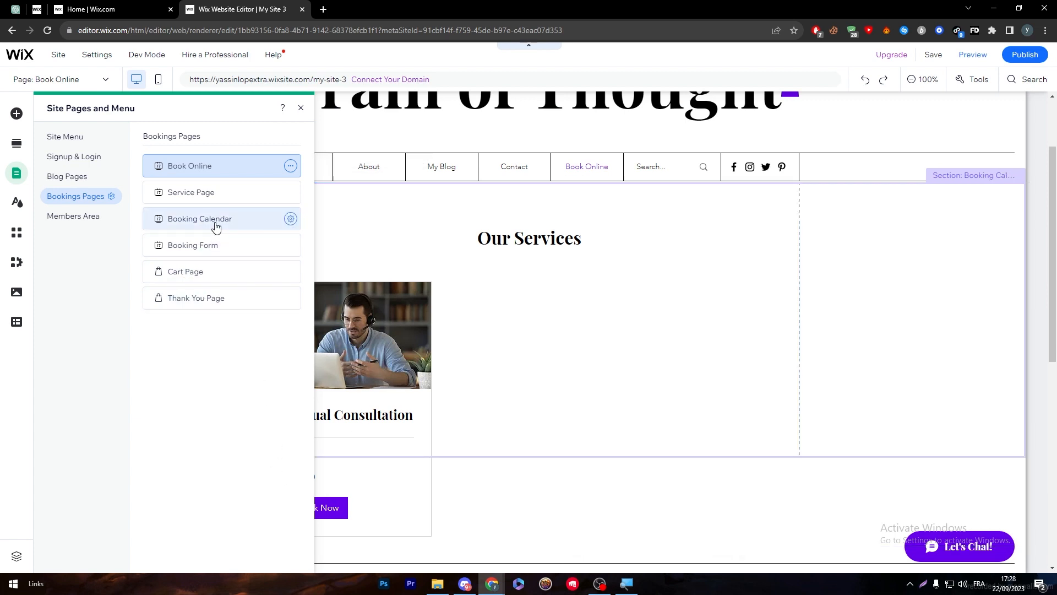
{"action": "left_click", "coordinate": [199, 218]}
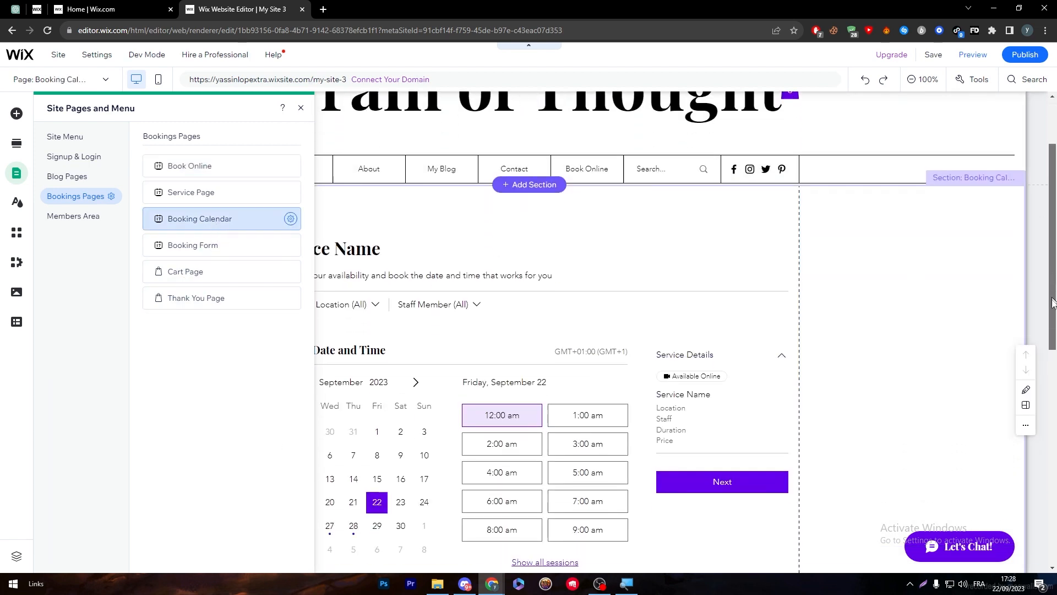
{"action": "scroll", "scroll_direction": "down", "scroll_amount": 3}
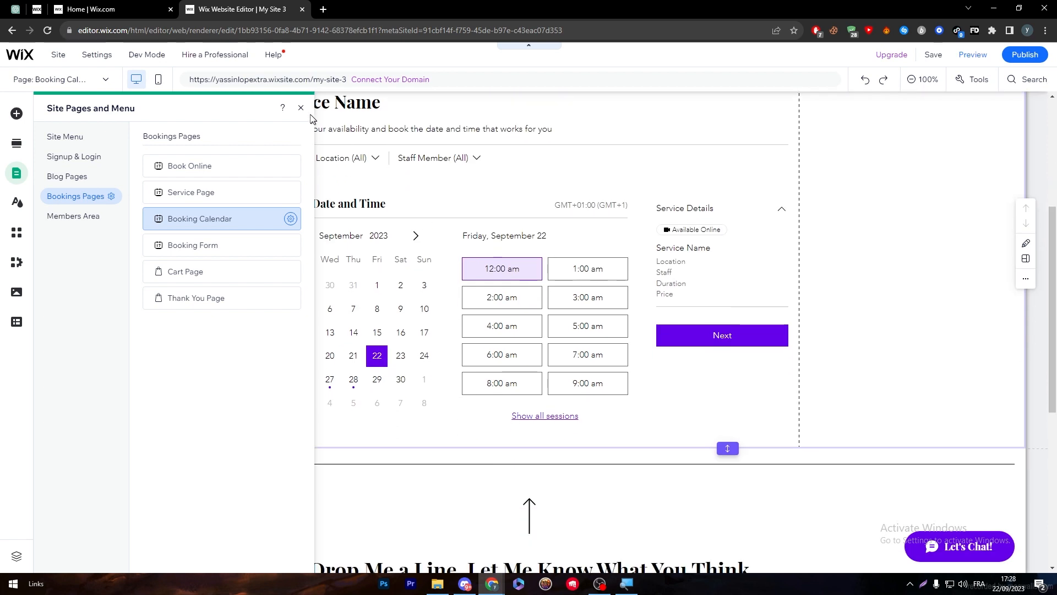
{"action": "left_click", "coordinate": [300, 108]}
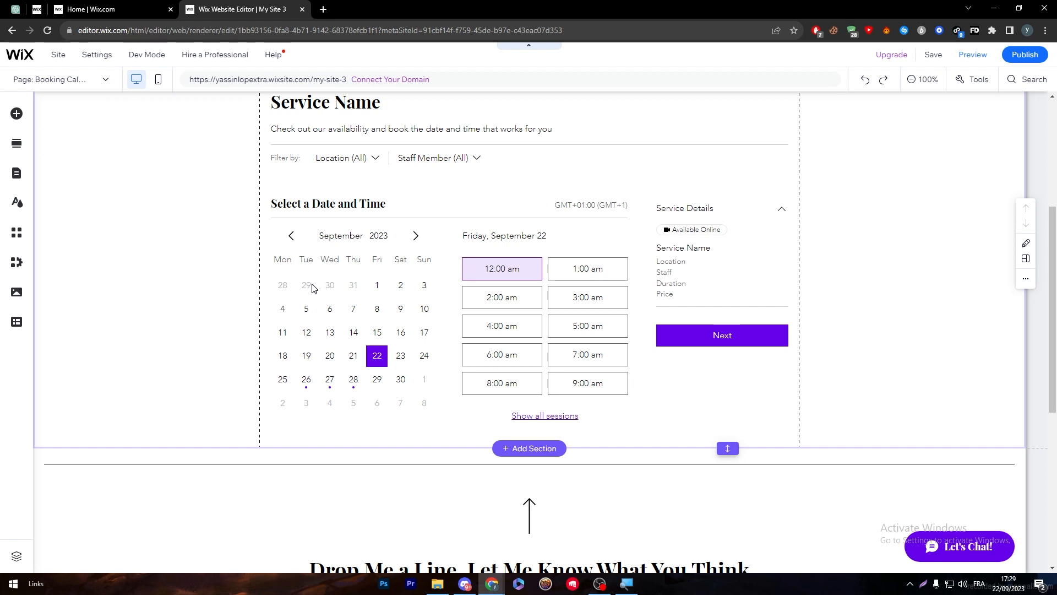
{"action": "left_click", "coordinate": [569, 461]}
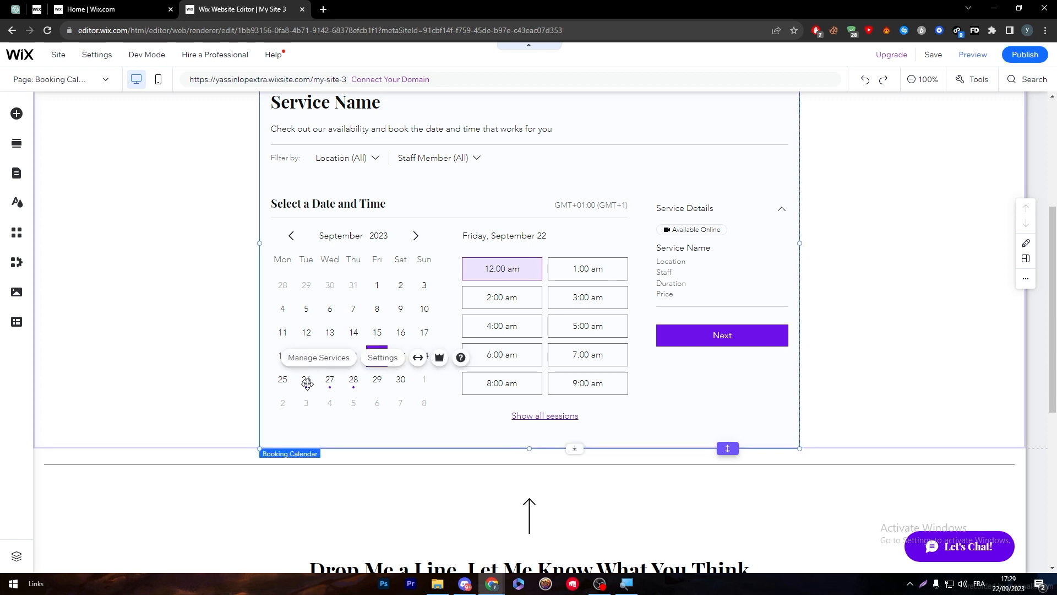
{"action": "mouse_move", "coordinate": [359, 310]}
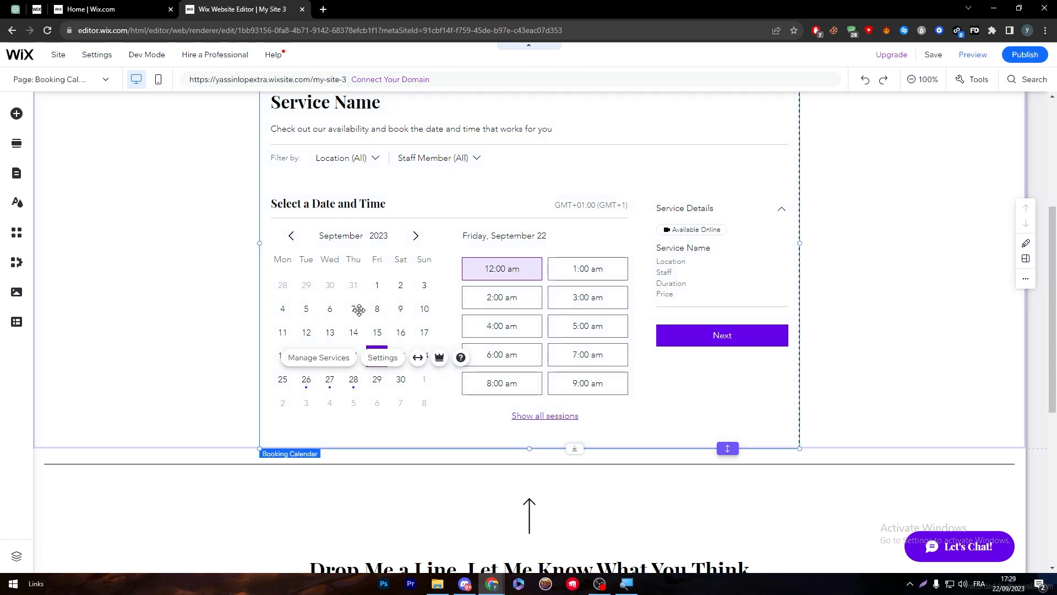
{"action": "mouse_move", "coordinate": [748, 277]}
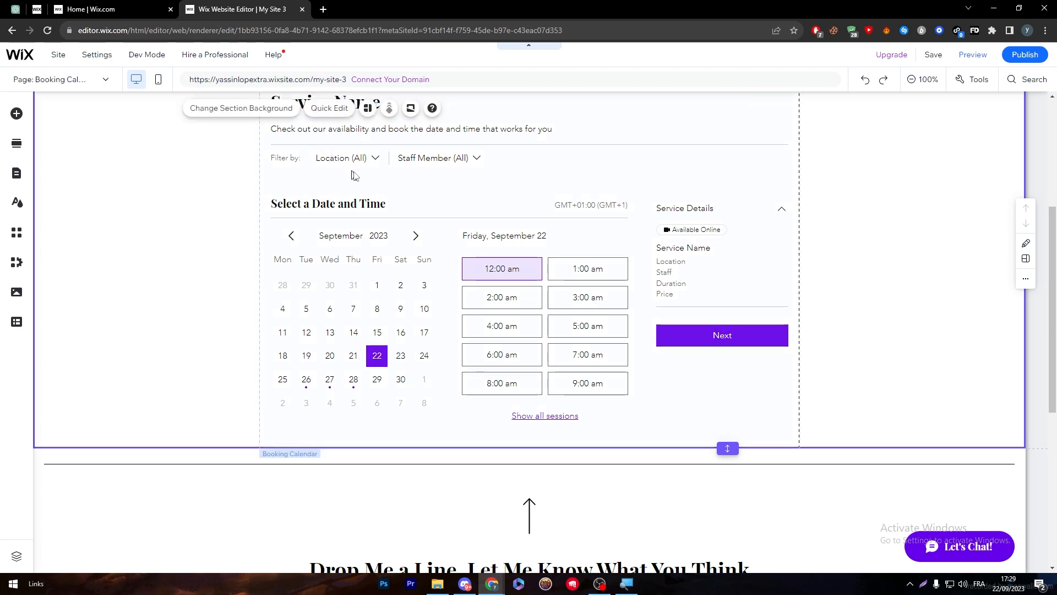
{"action": "mouse_move", "coordinate": [363, 179]}
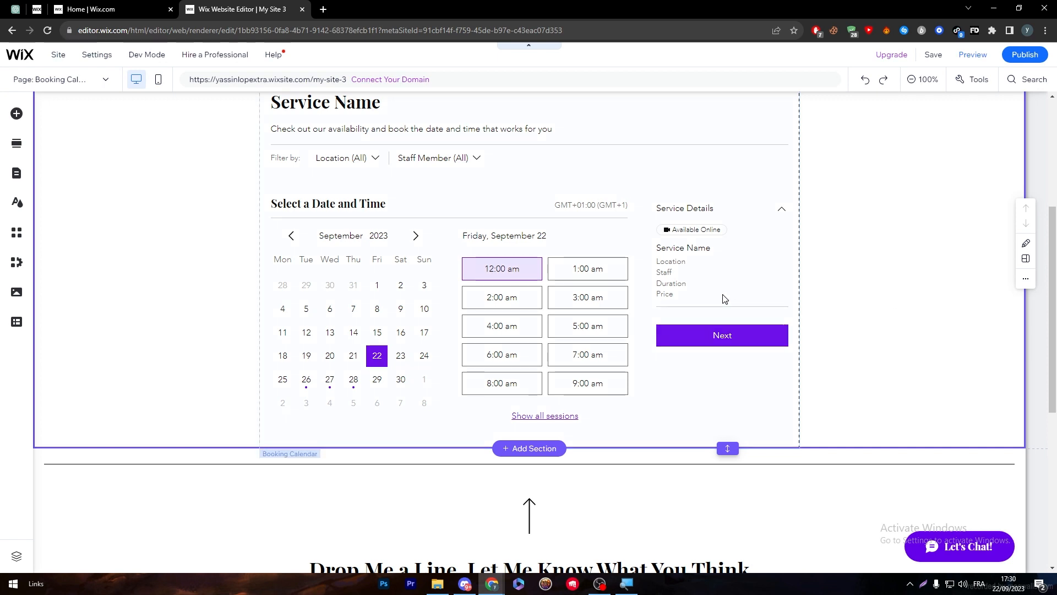
{"action": "mouse_move", "coordinate": [550, 362]}
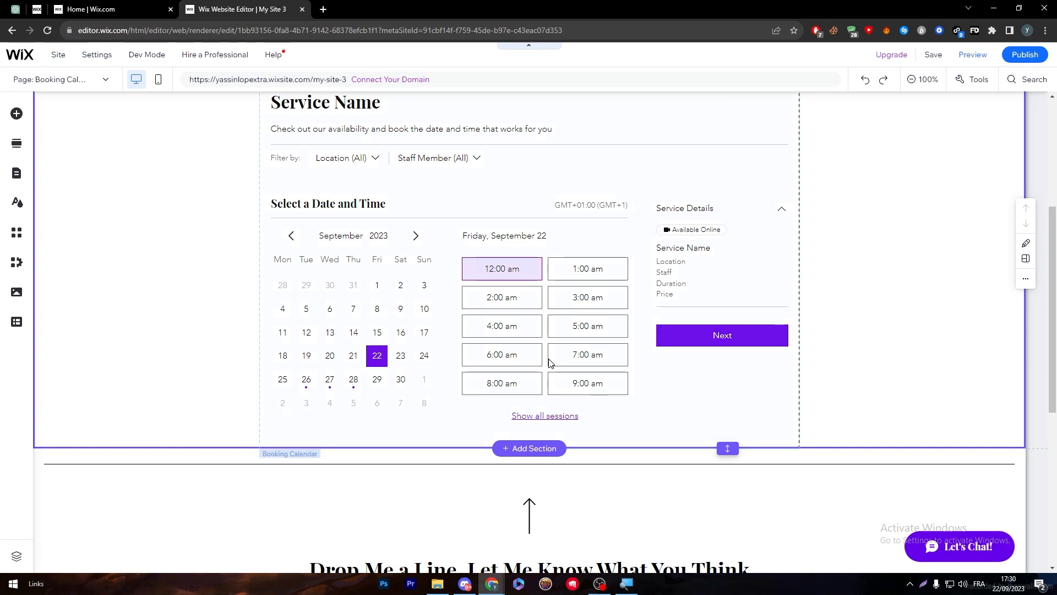